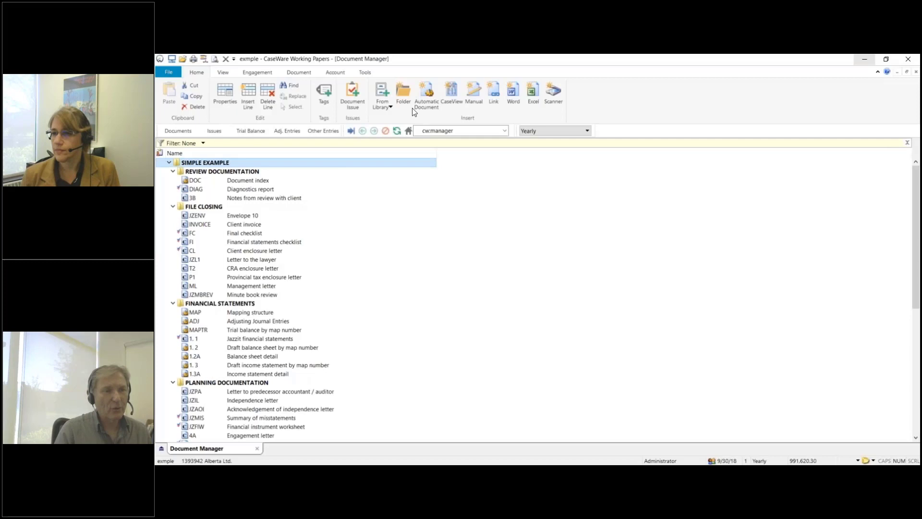
Open the Working Trial Balance from the Trial Balance toolbar button
left_click(251, 130)
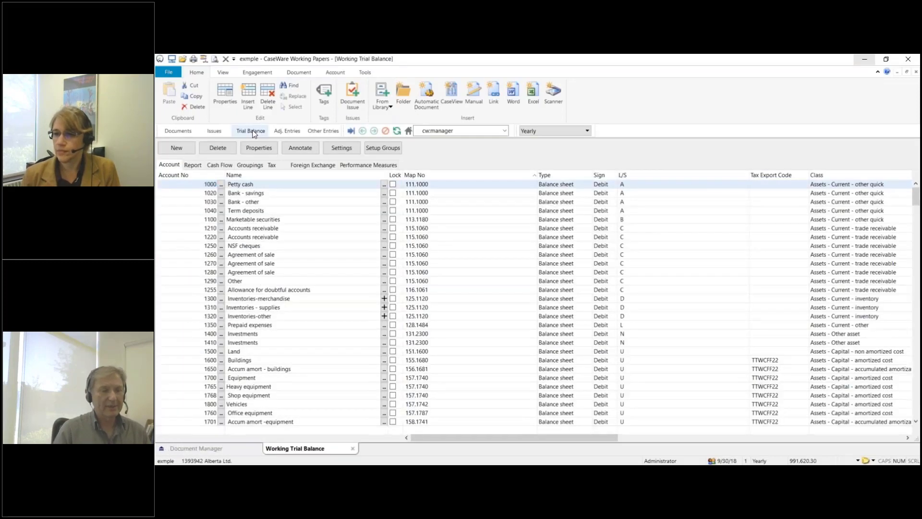
mouse_move(250, 131)
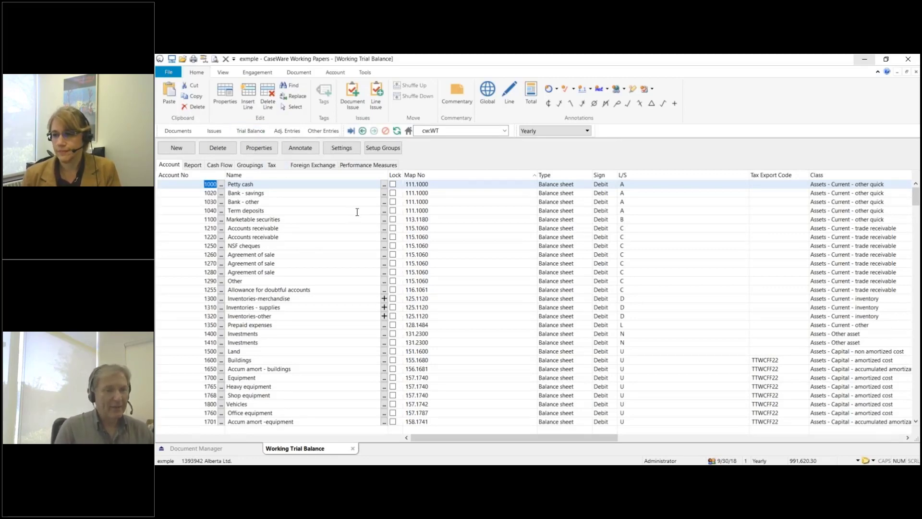
mouse_move(515, 278)
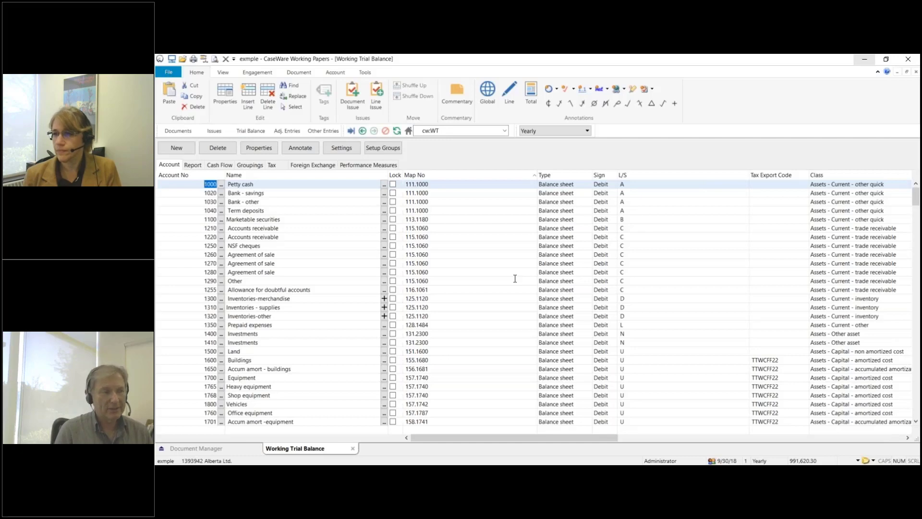
mouse_move(400, 210)
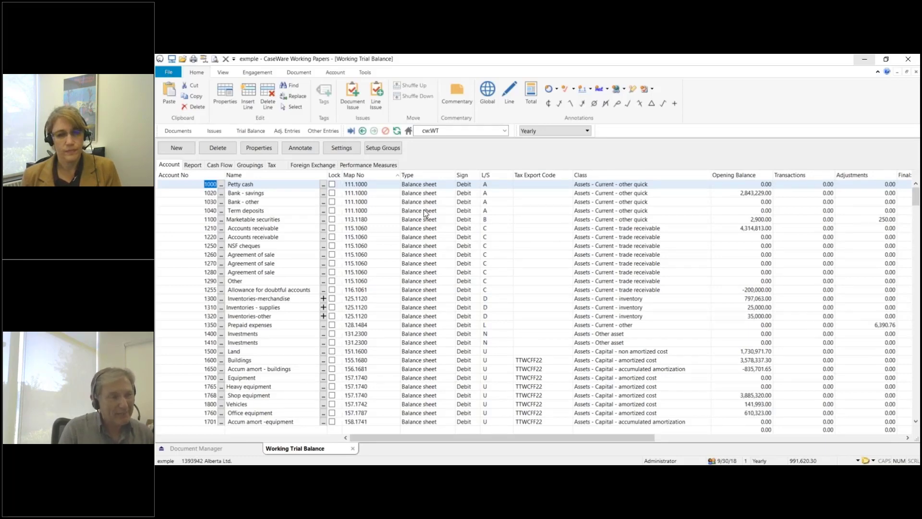
mouse_move(392, 224)
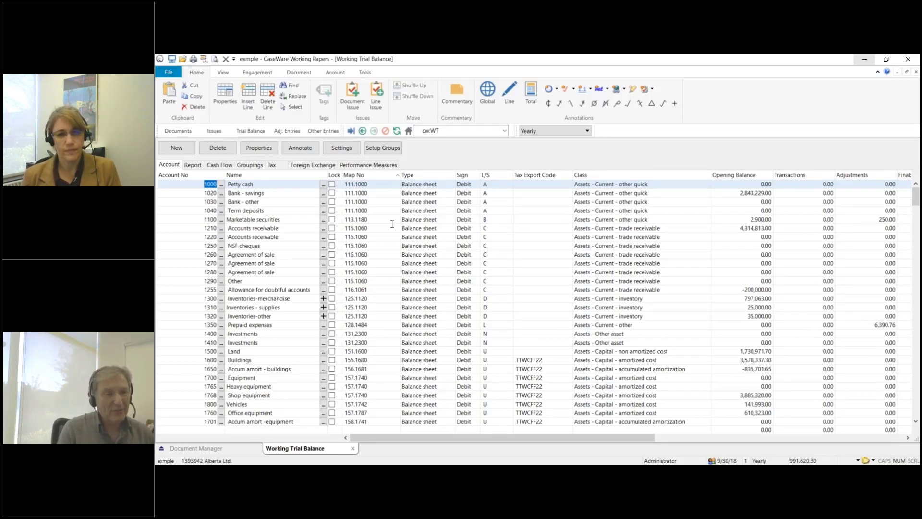
Scroll down and select the Capital assets - other map number and Equipment type cells
scroll("down", 3)
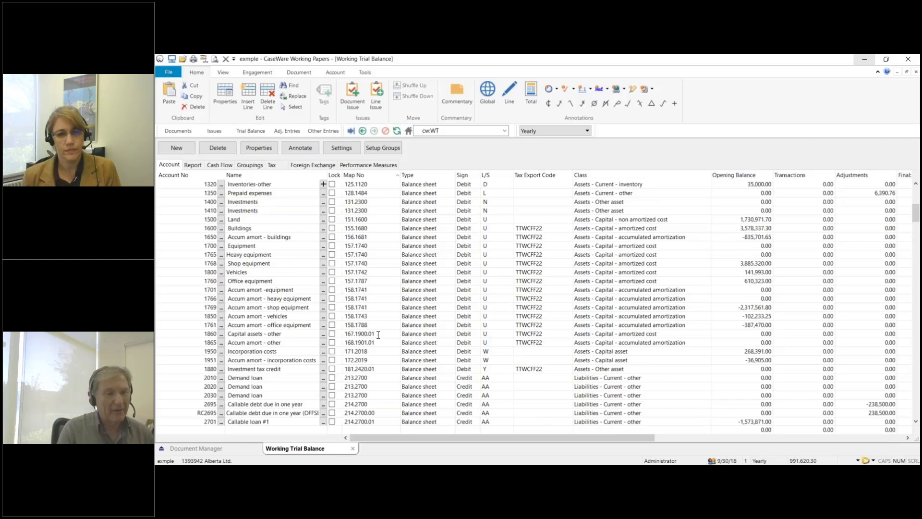
left_click(253, 333)
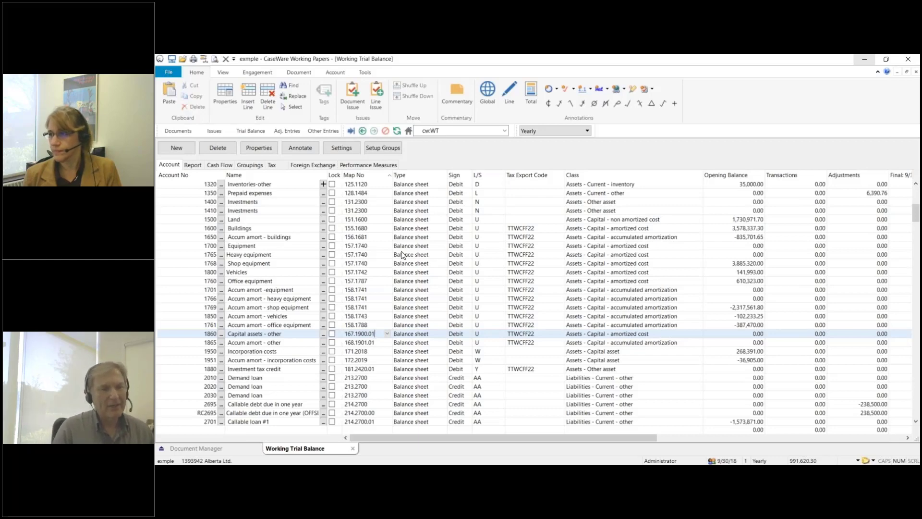
left_click(411, 245)
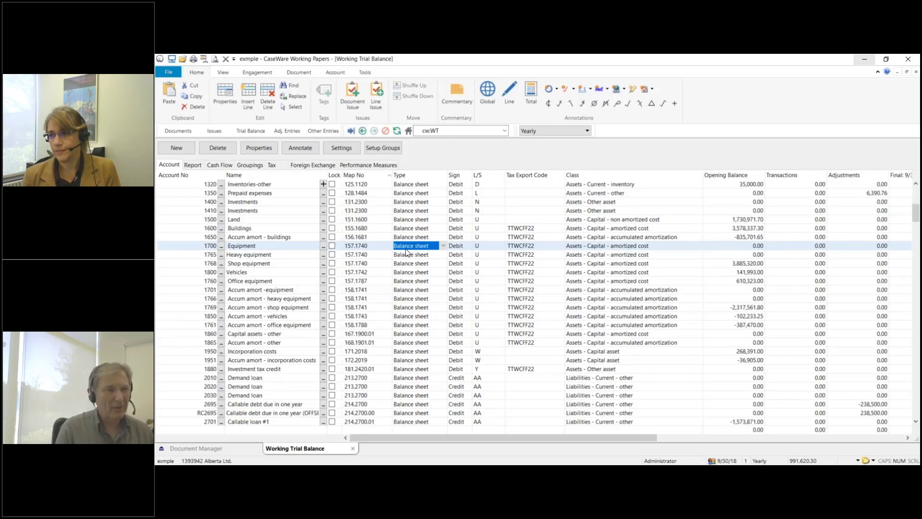
mouse_move(421, 260)
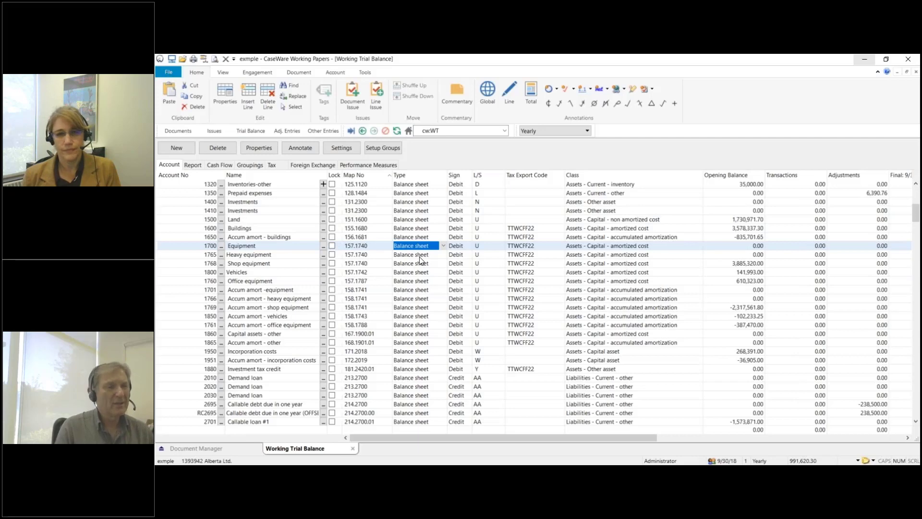
mouse_move(366, 82)
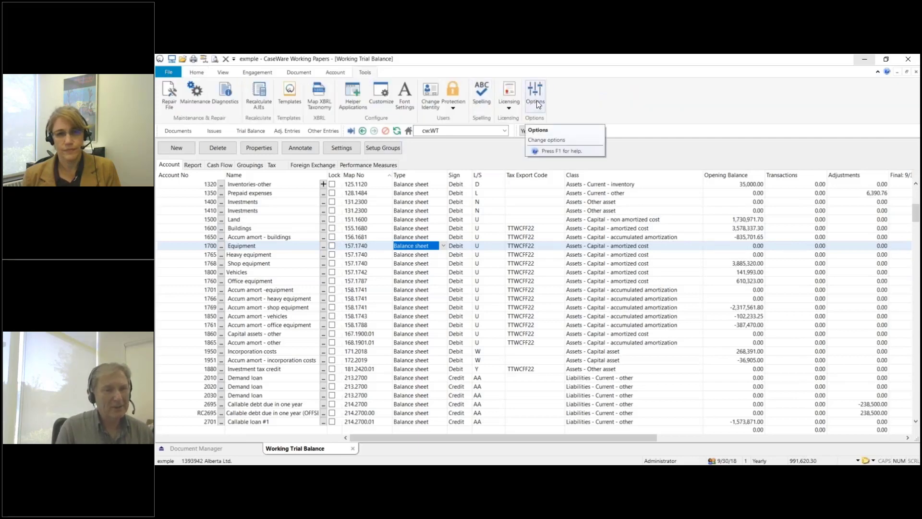
In General options, set Table List Field Style to Entry Codes instead of Abbreviations
left_click(546, 139)
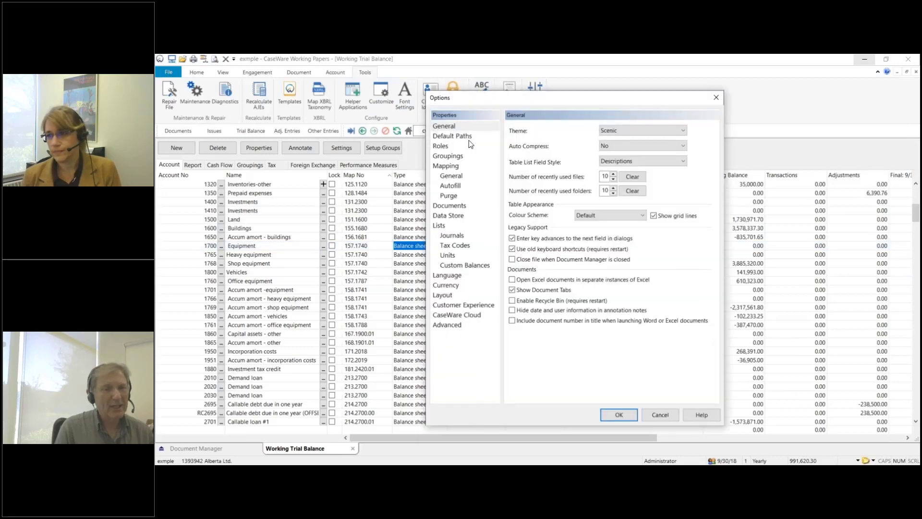
mouse_move(529, 169)
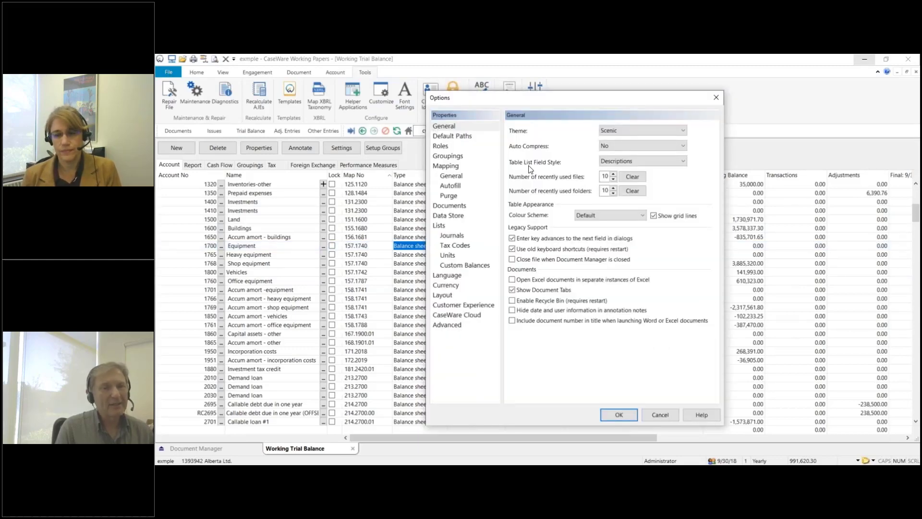
left_click(683, 162)
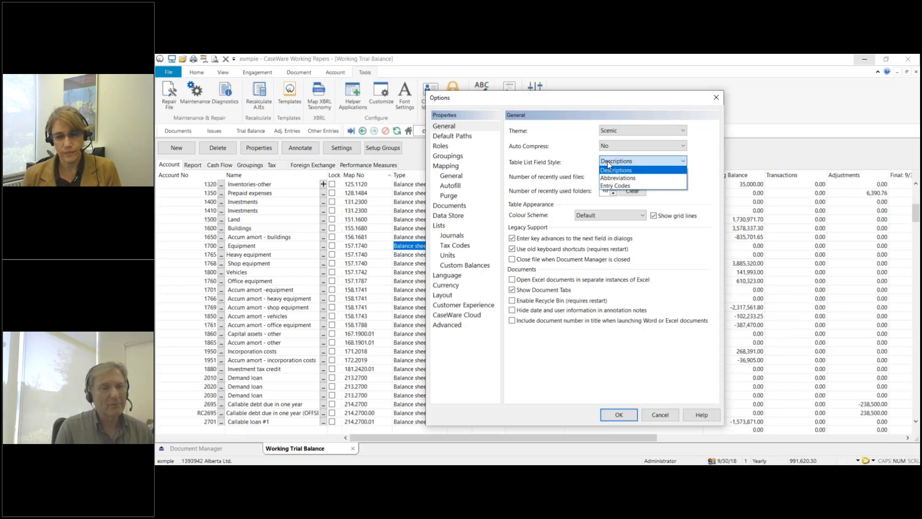
mouse_move(618, 177)
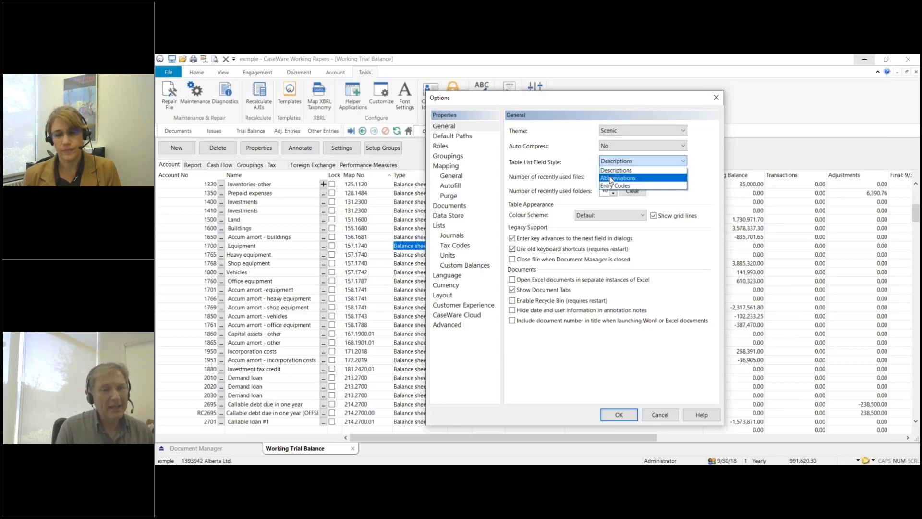
left_click(616, 178)
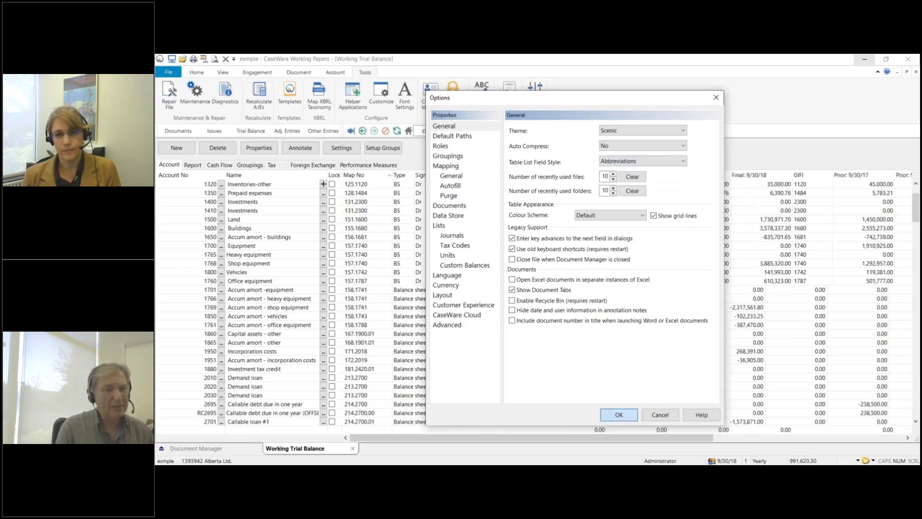
left_click(618, 414)
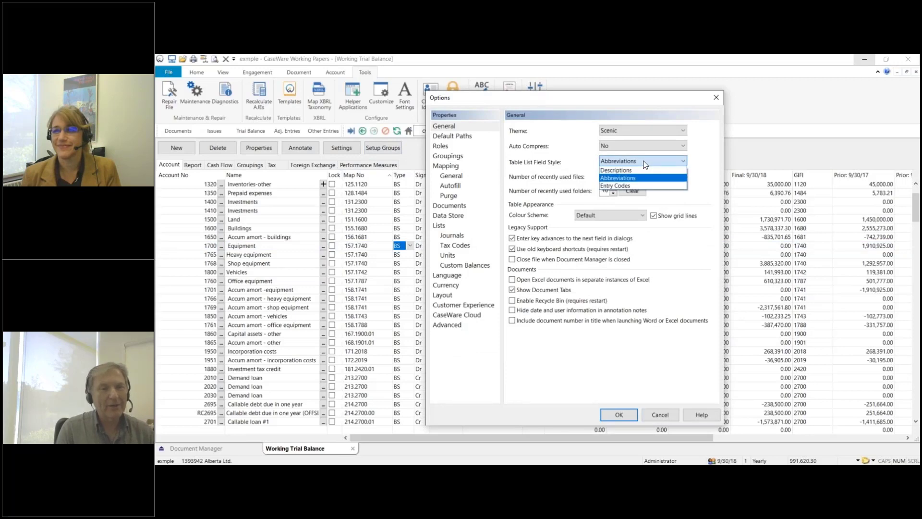
mouse_move(614, 185)
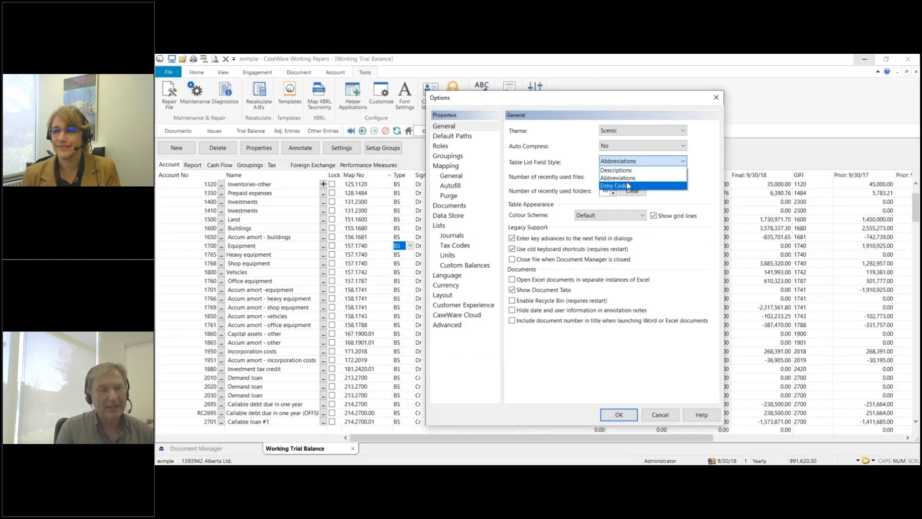
left_click(625, 185)
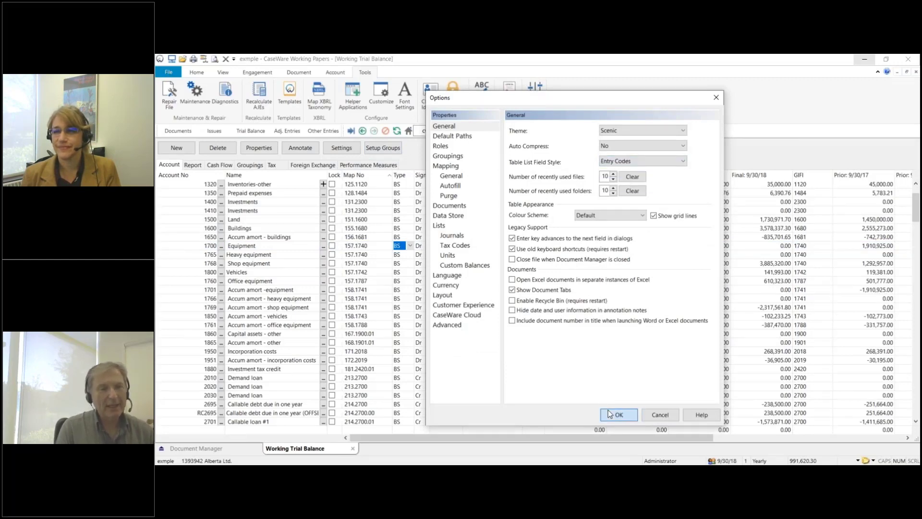
left_click(618, 414)
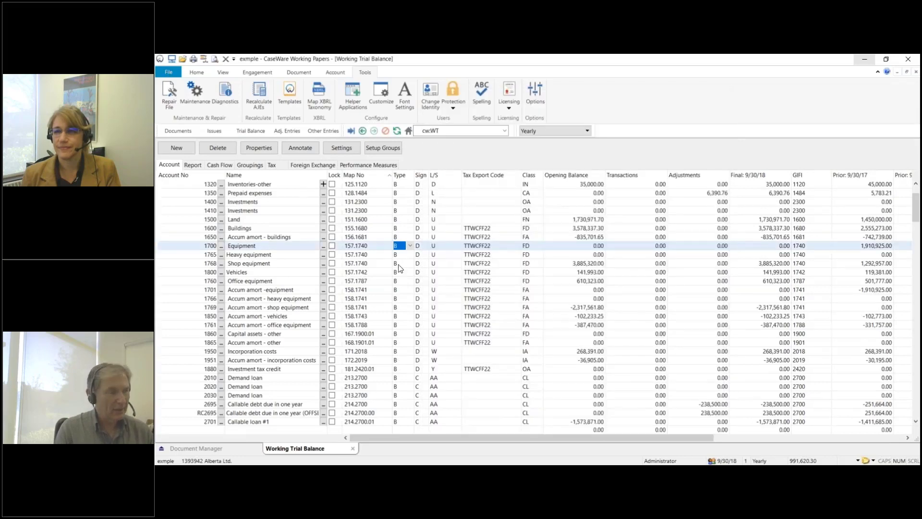
mouse_move(411, 252)
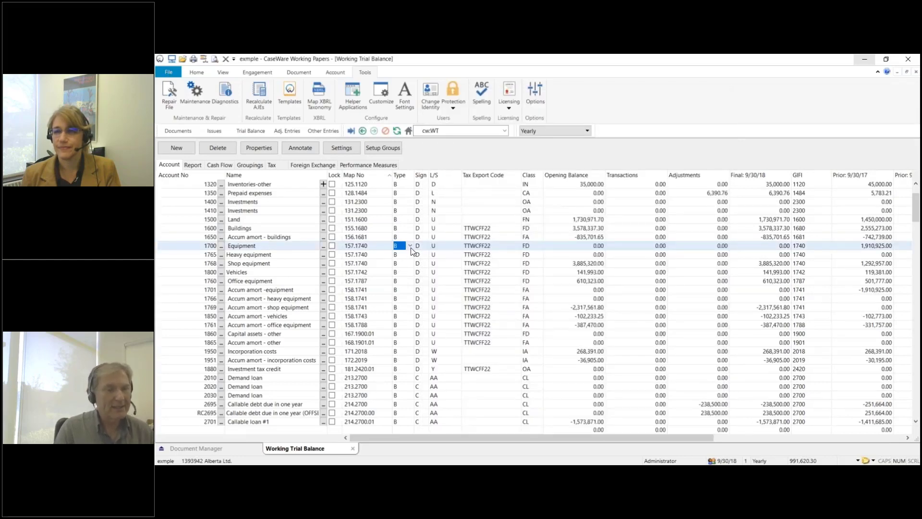
Review the Equipment type and Buildings sign and class choices without changing them
left_click(410, 245)
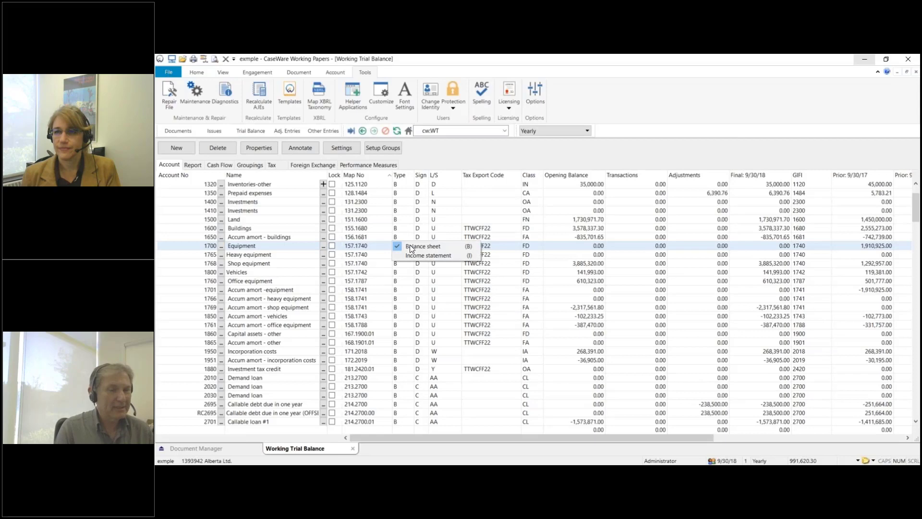
left_click(420, 227)
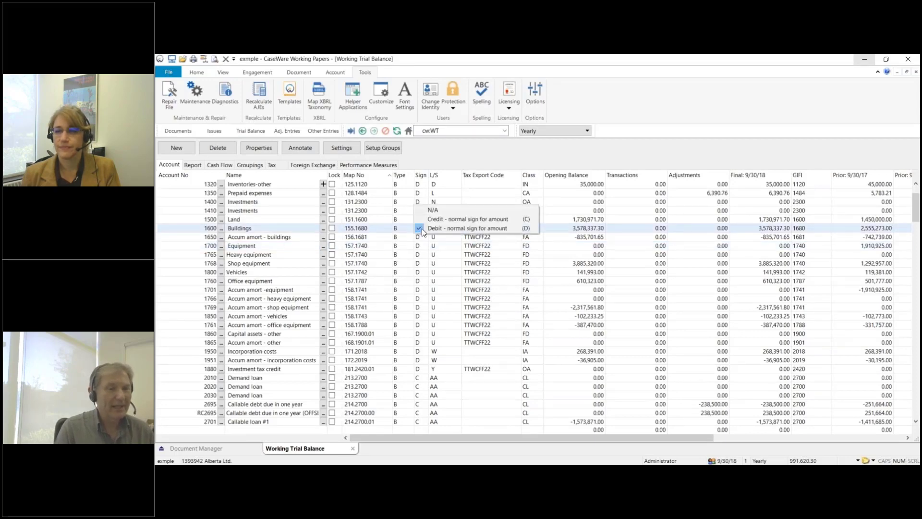
left_click(467, 228)
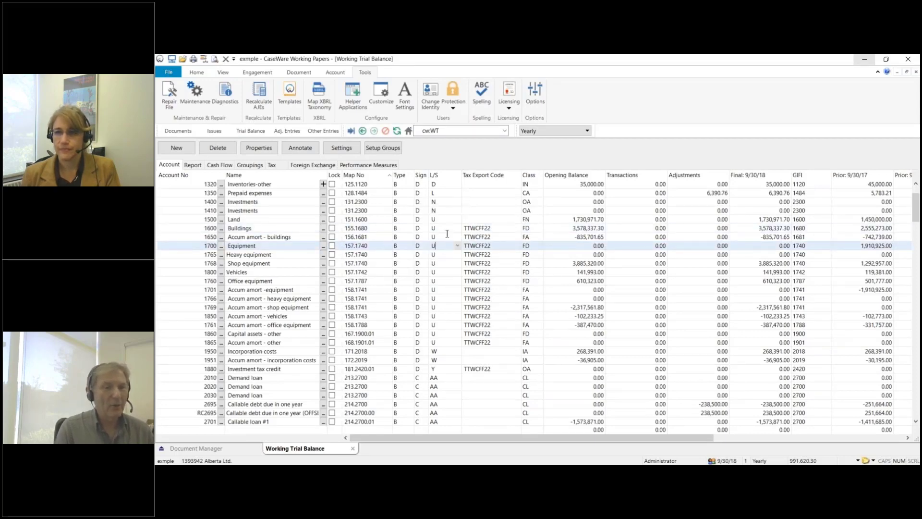
left_click(527, 228)
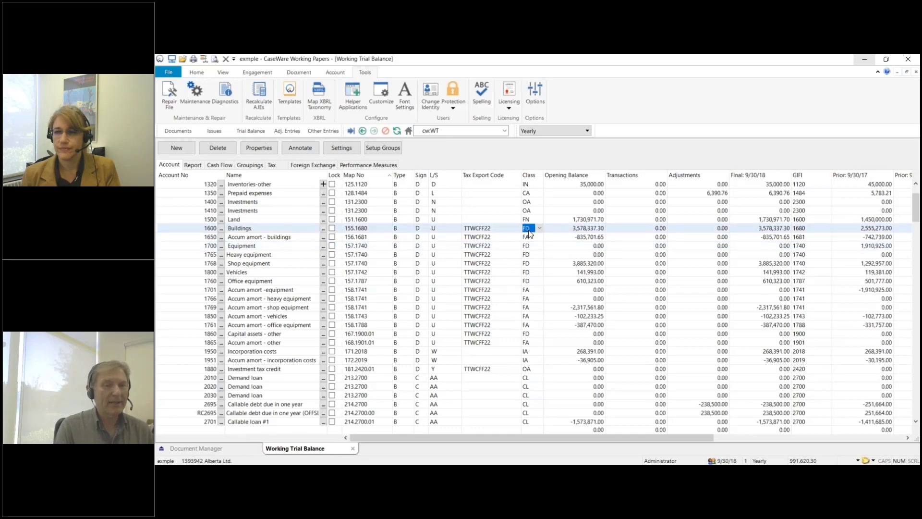
left_click(537, 228)
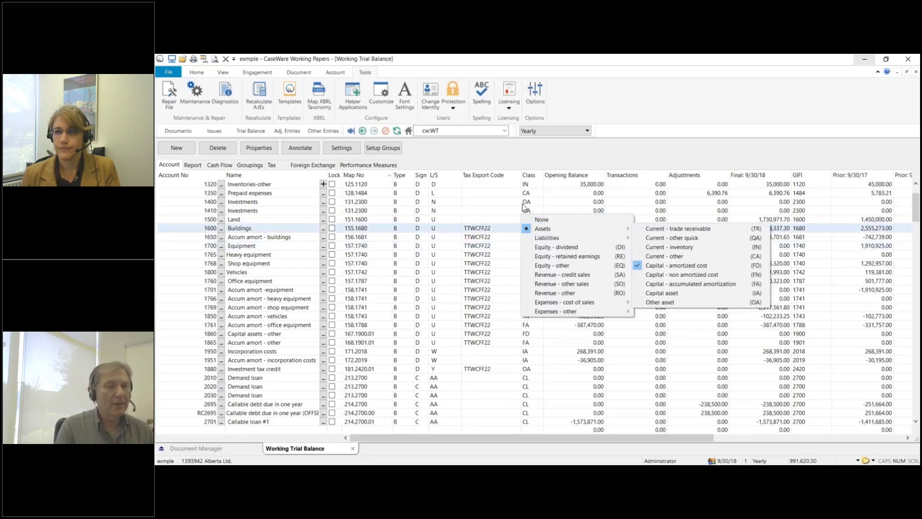
left_click(676, 265)
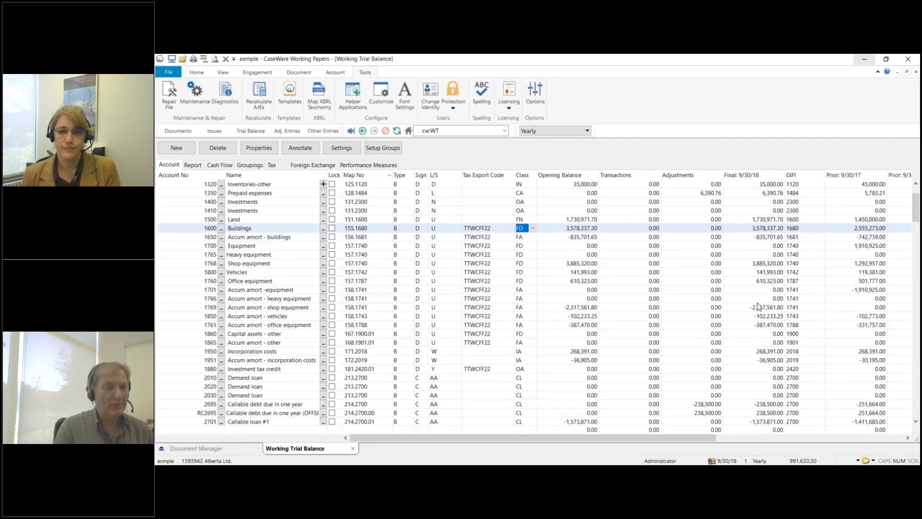
mouse_move(729, 313)
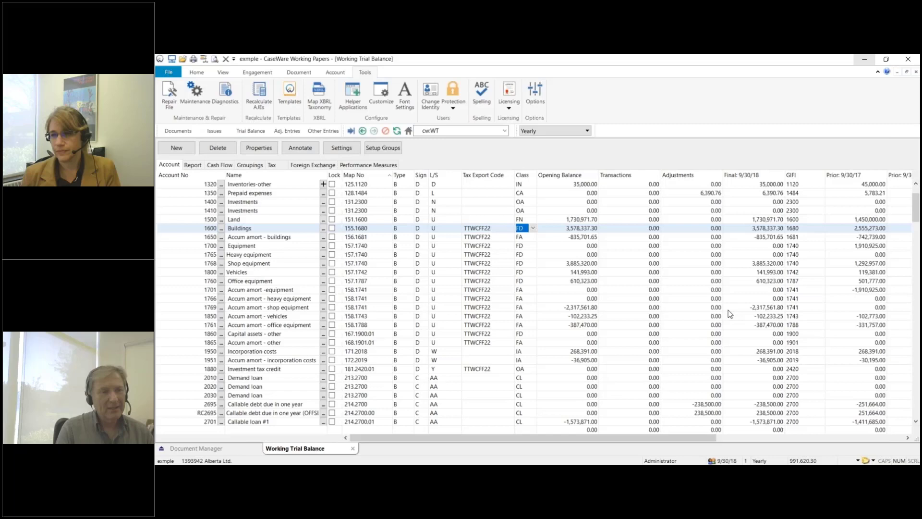
mouse_move(715, 312)
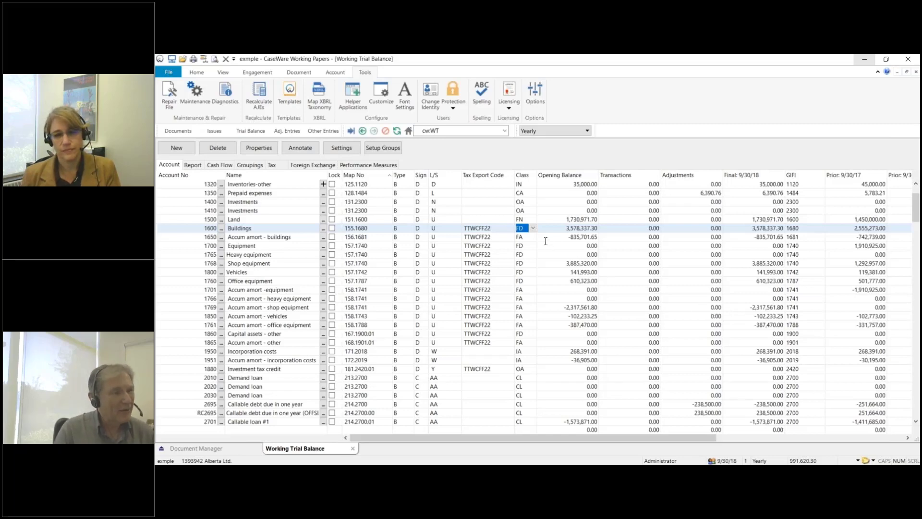
mouse_move(482, 186)
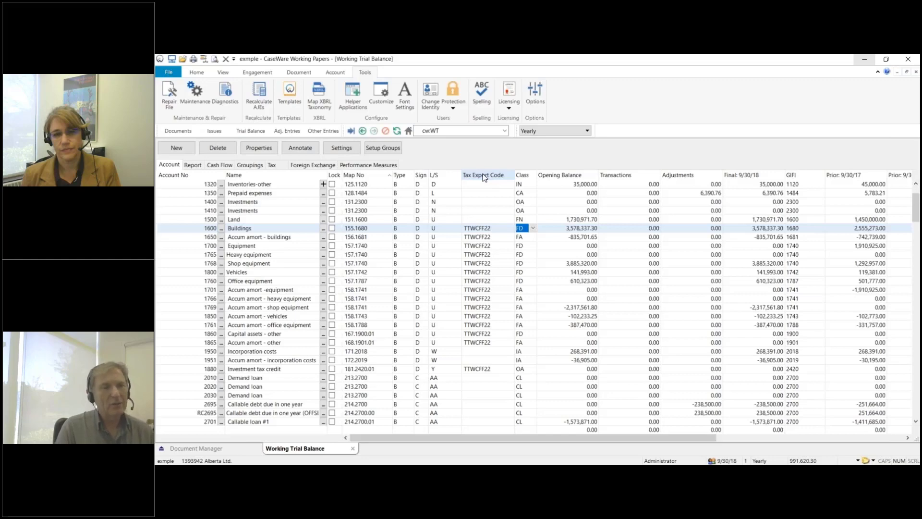
Hide the Tax Export Code column from its header menu
right_click(484, 175)
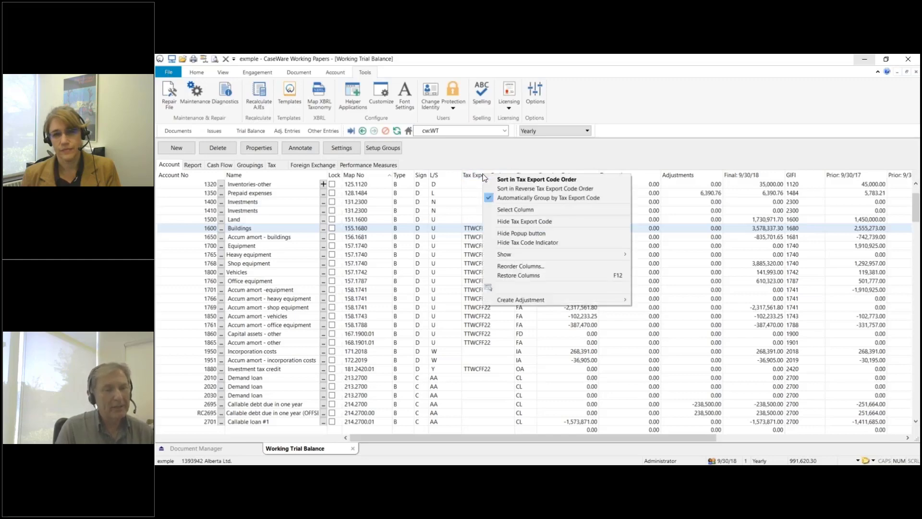
mouse_move(524, 221)
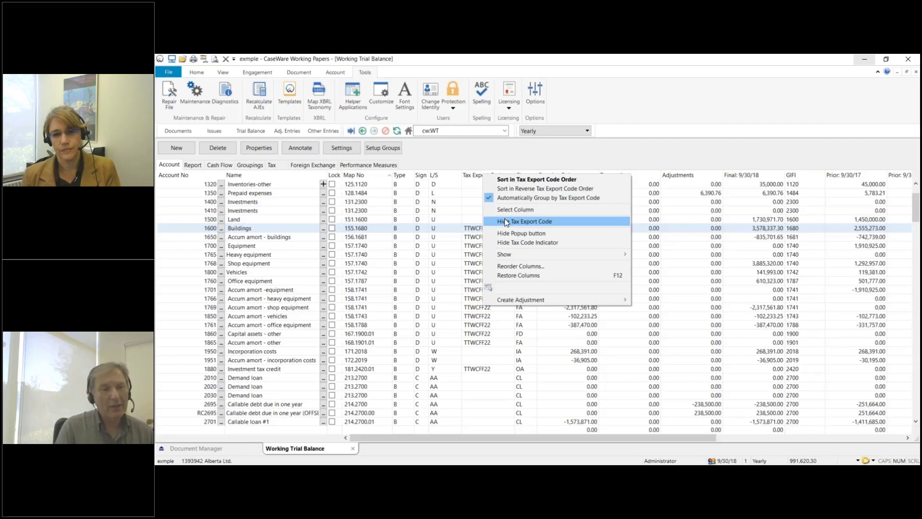
left_click(527, 221)
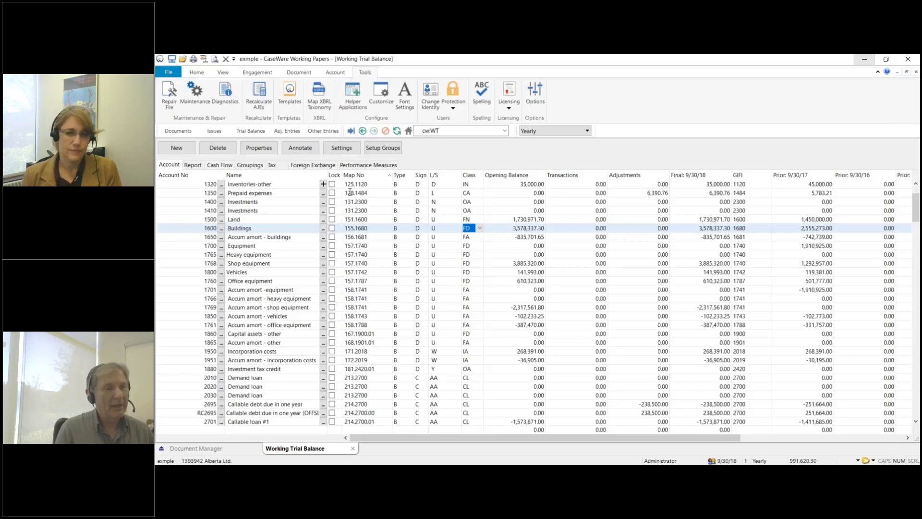
mouse_move(337, 176)
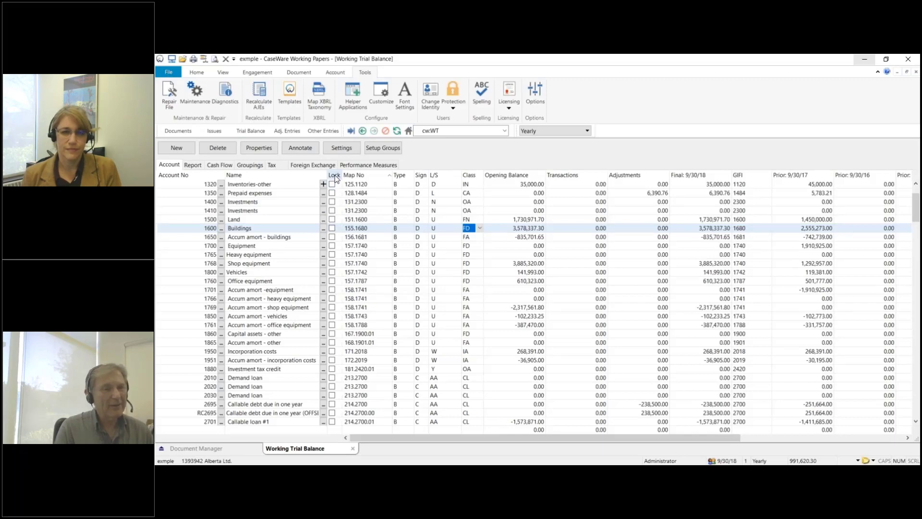
Hide the Lock column from its header menu and scroll the table right
right_click(334, 175)
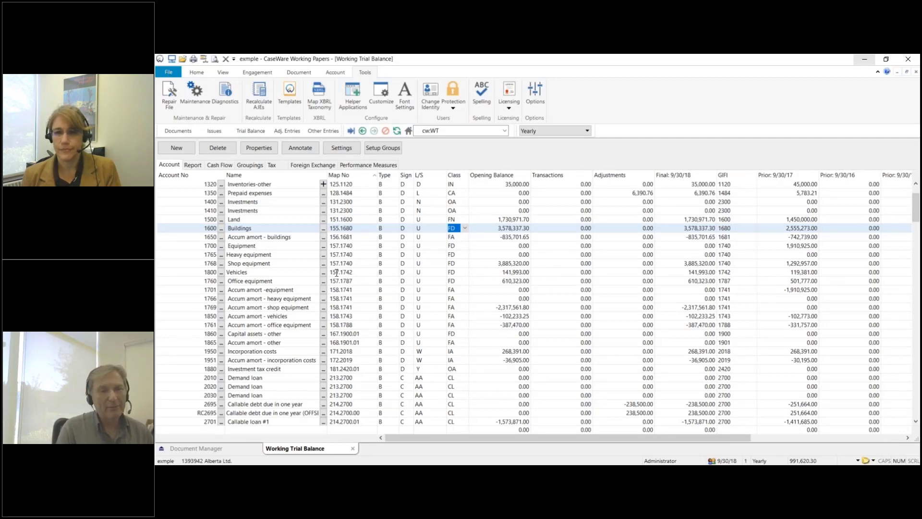
mouse_move(419, 440)
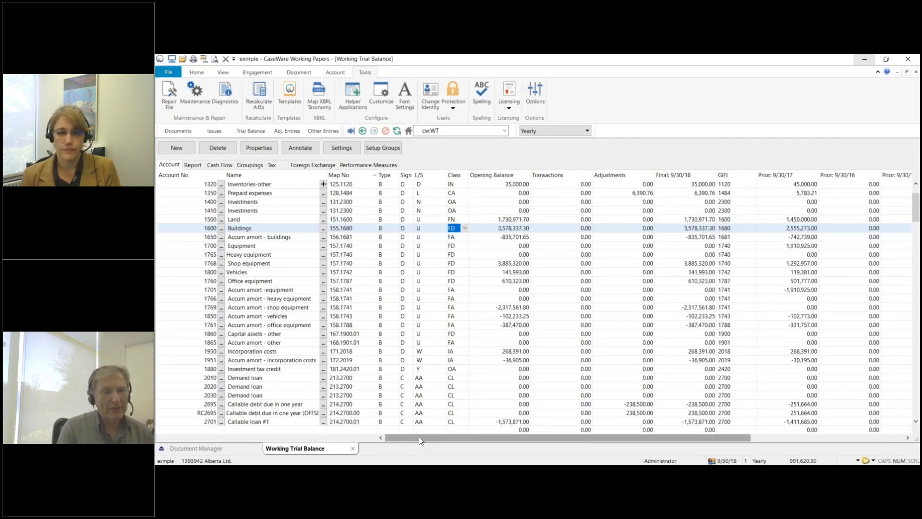
scroll("right", 3)
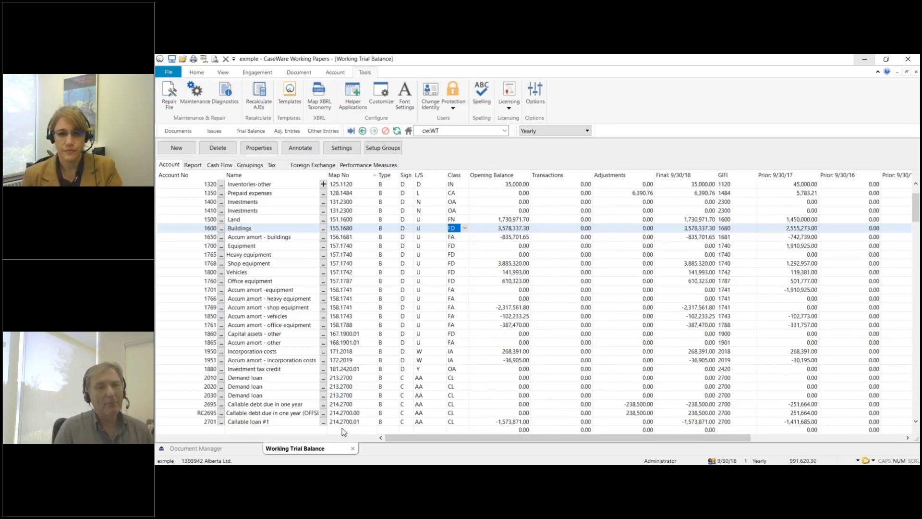
mouse_move(732, 218)
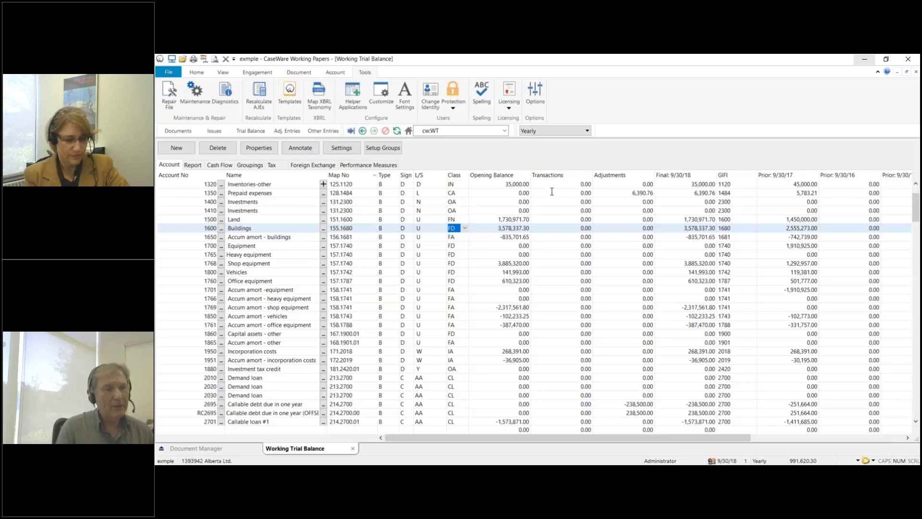
mouse_move(404, 202)
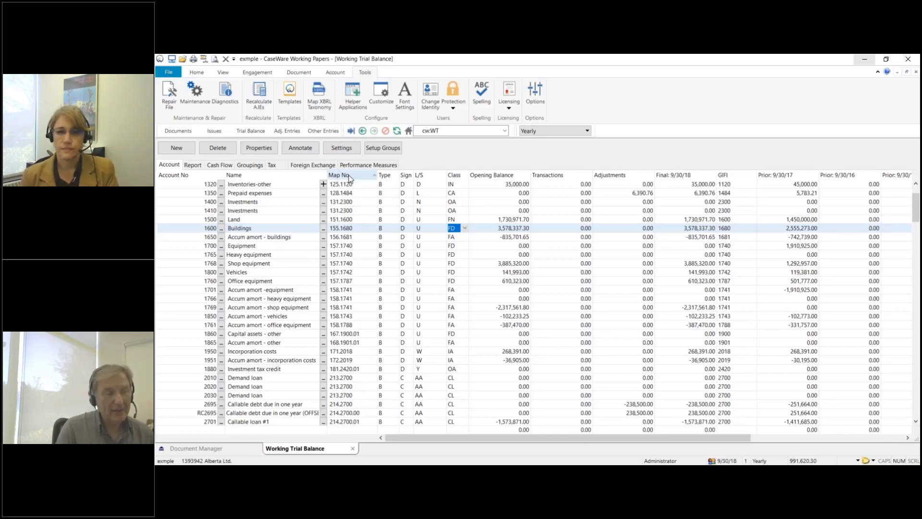
In Reorder Columns, move GIFI up past Class and L/S to follow Map No
right_click(340, 175)
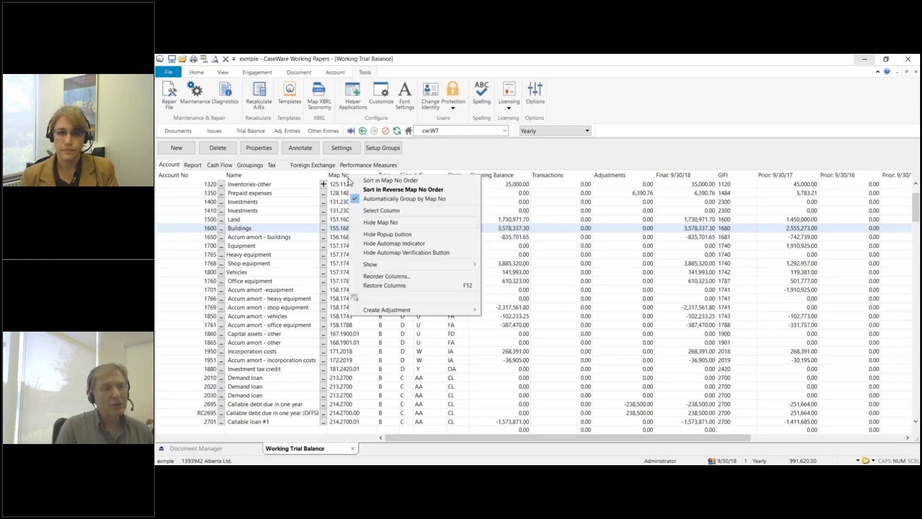
mouse_move(386, 276)
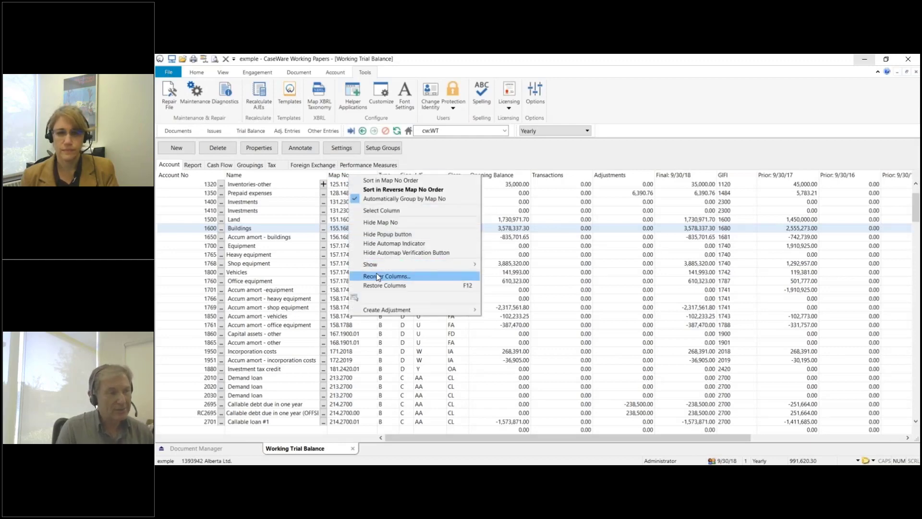
left_click(386, 276)
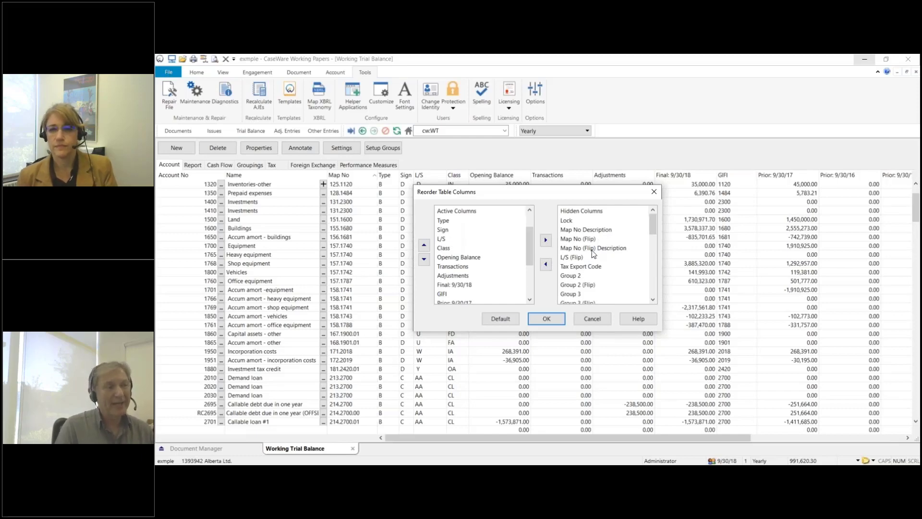
mouse_move(581, 272)
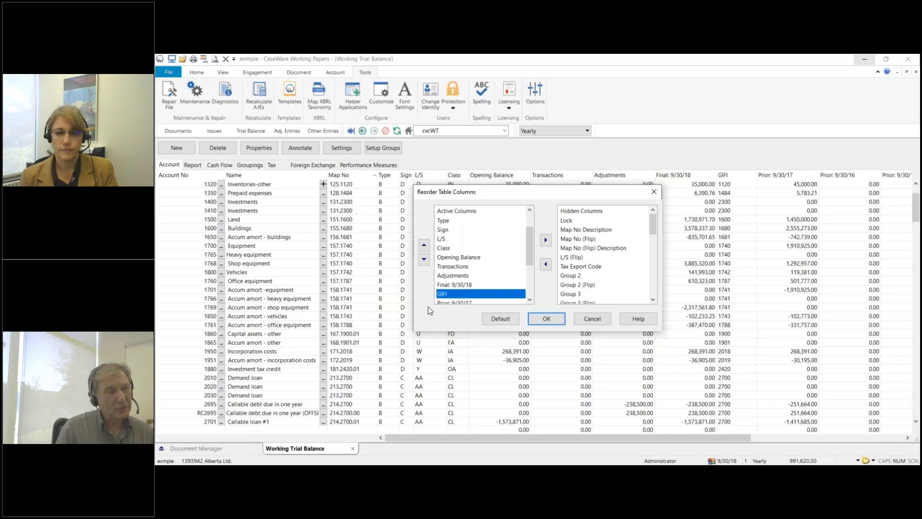
mouse_move(429, 254)
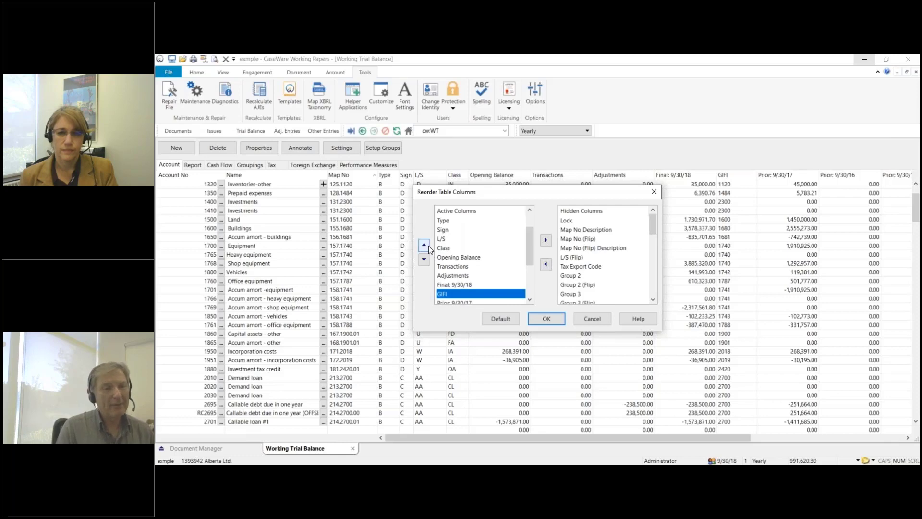
left_click(423, 245)
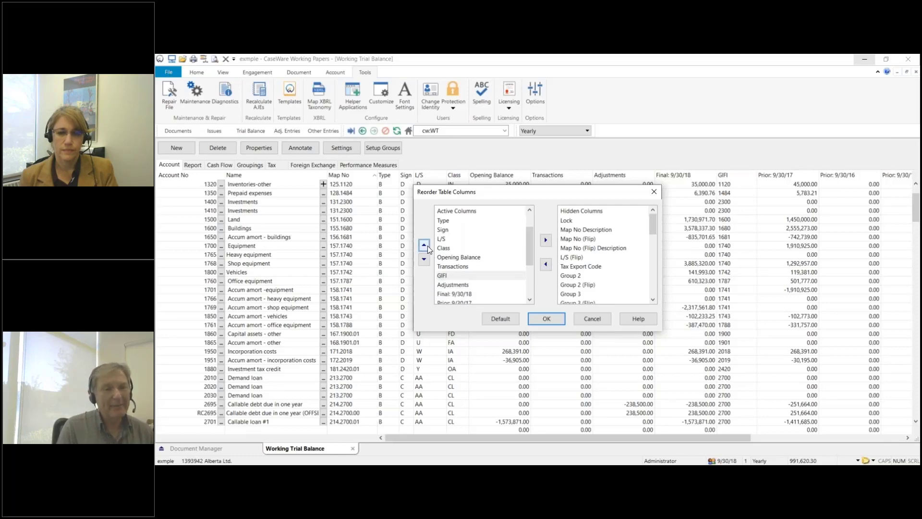
left_click(423, 244)
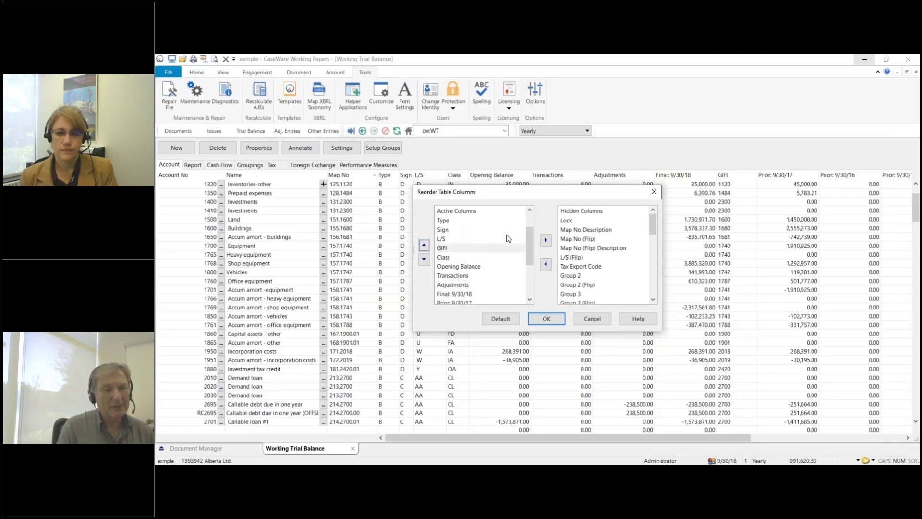
left_click(423, 245)
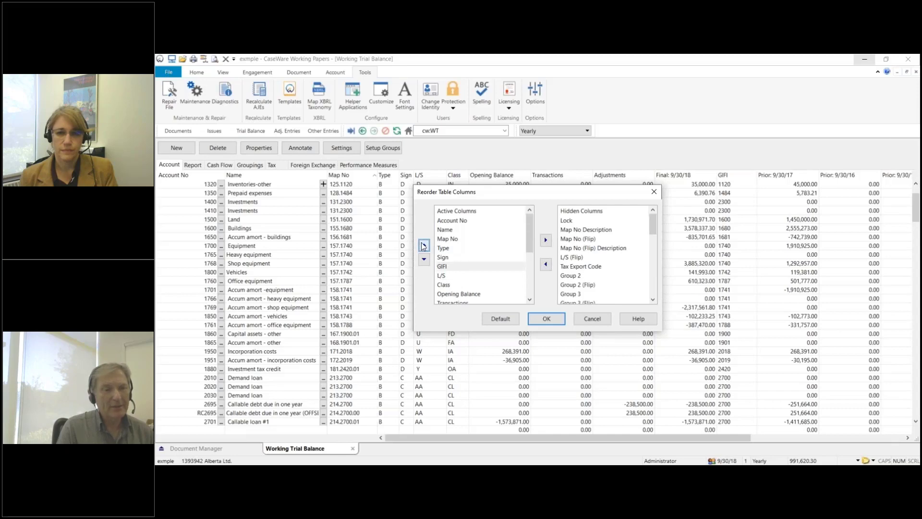
left_click(443, 247)
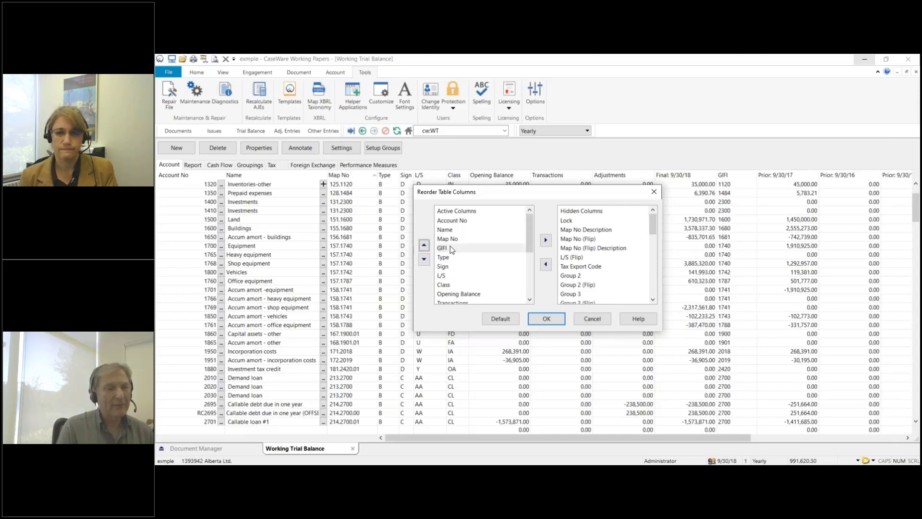
left_click(450, 248)
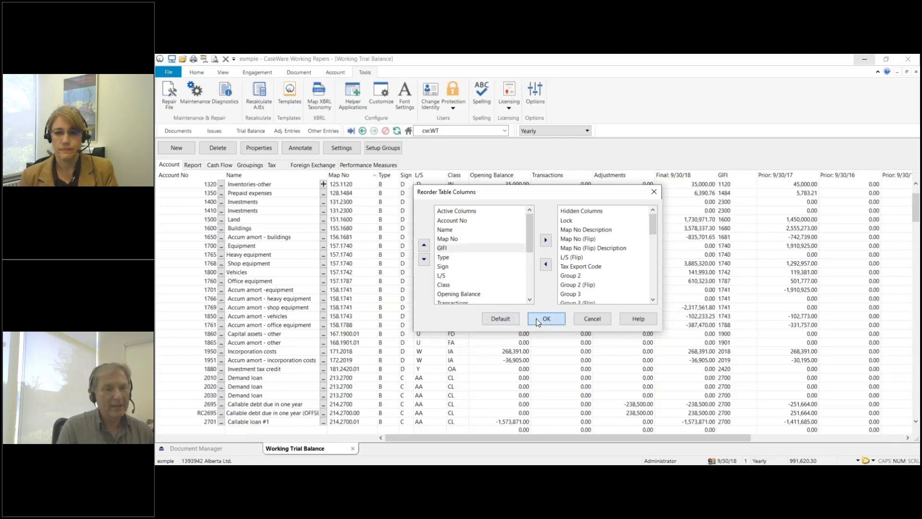
left_click(545, 318)
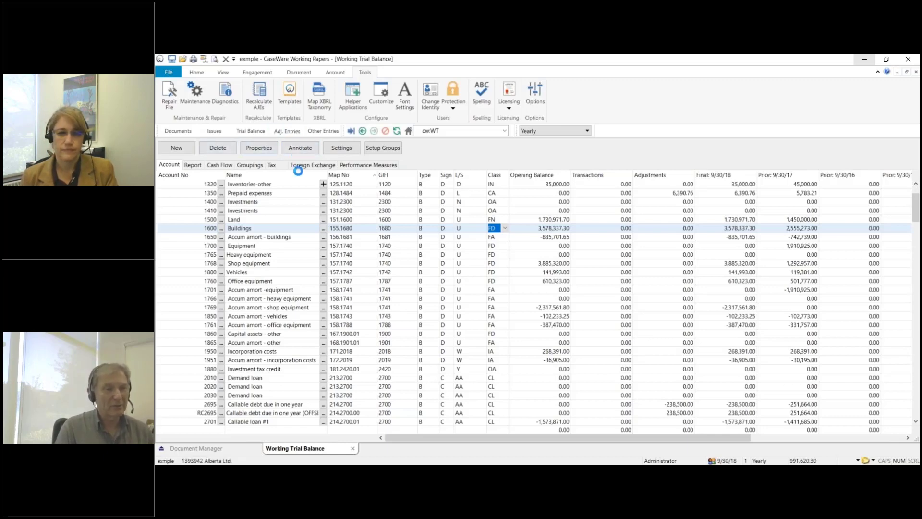
left_click(287, 130)
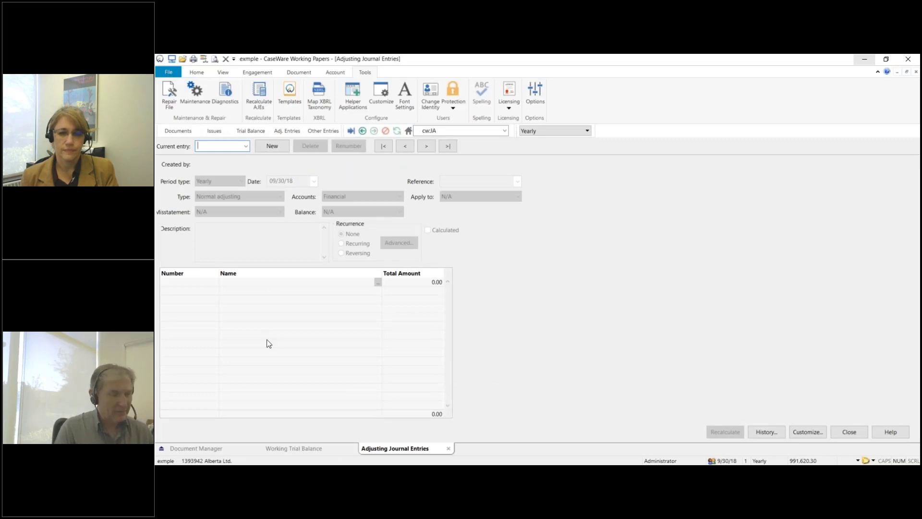
left_click(294, 447)
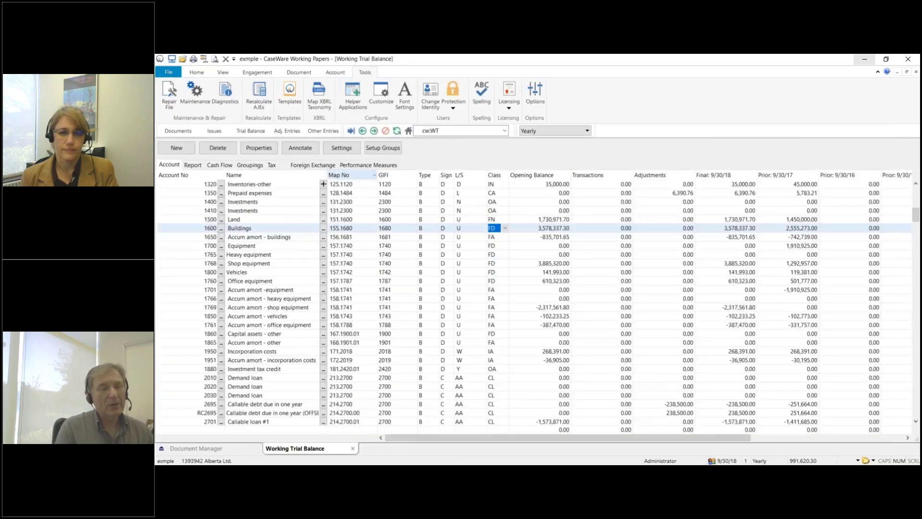
mouse_move(481, 94)
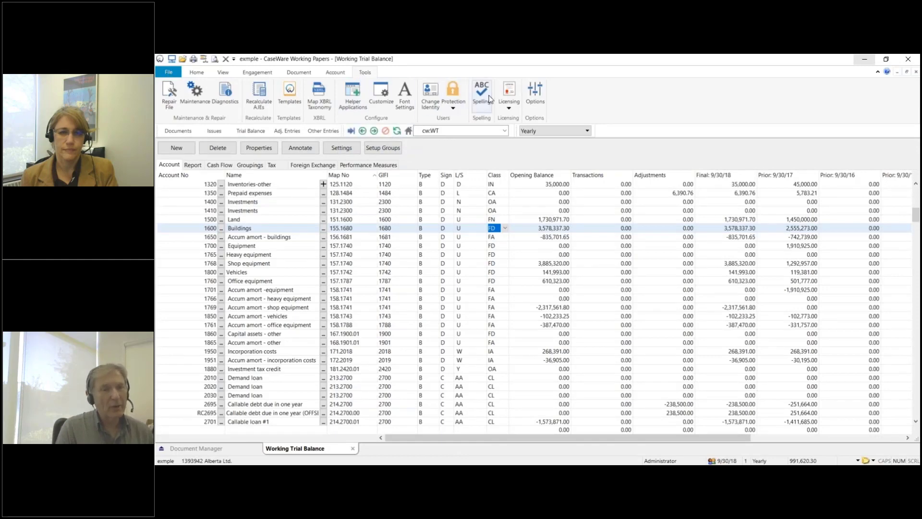
left_click(534, 94)
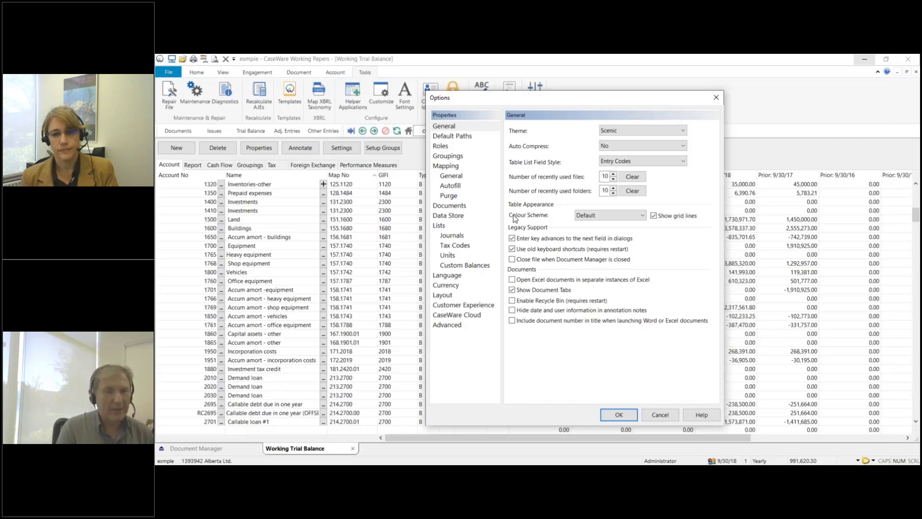
mouse_move(576, 227)
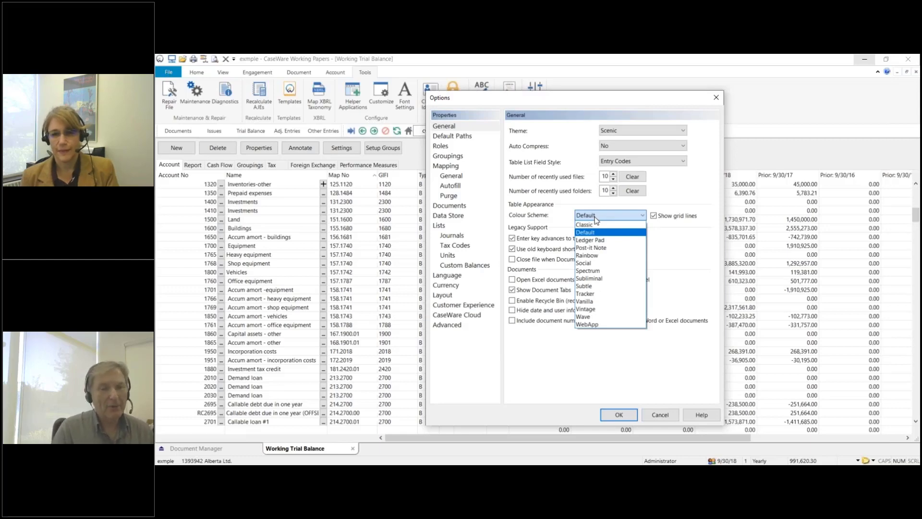
mouse_move(588, 270)
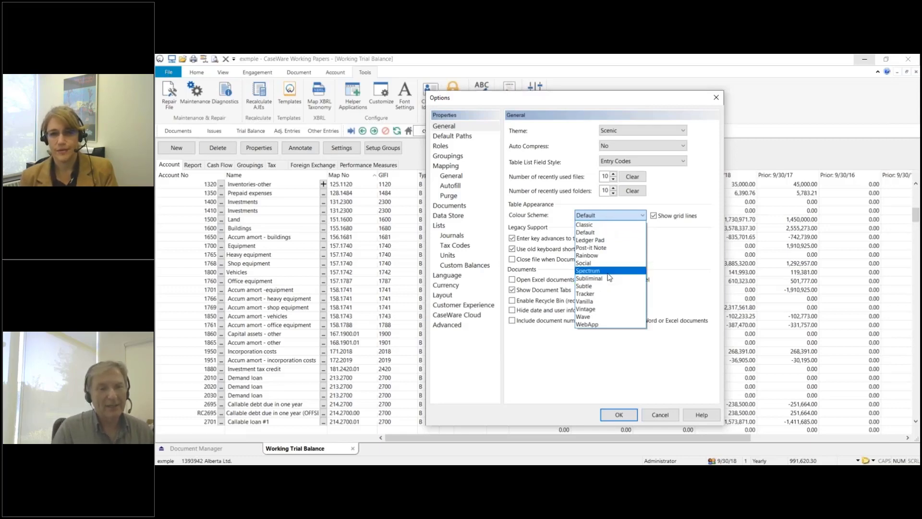
Apply the Spectrum colour scheme and close the options
left_click(587, 270)
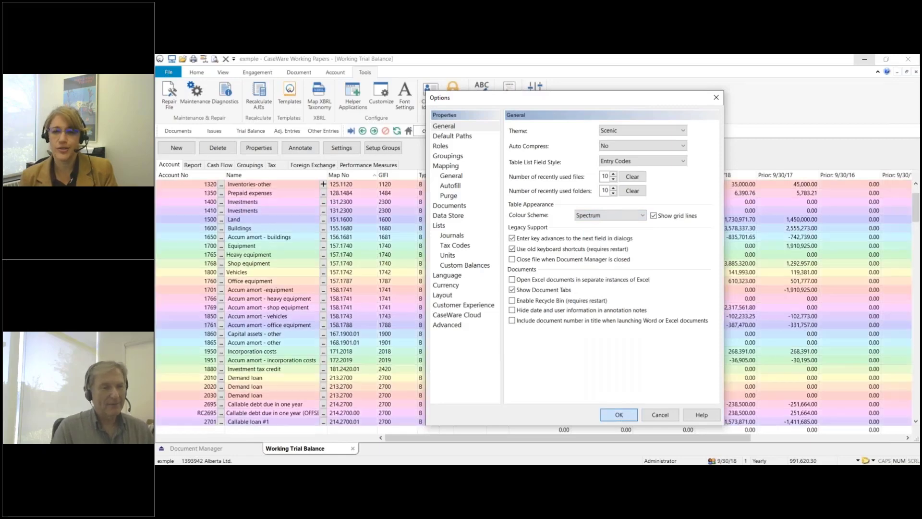
left_click(618, 414)
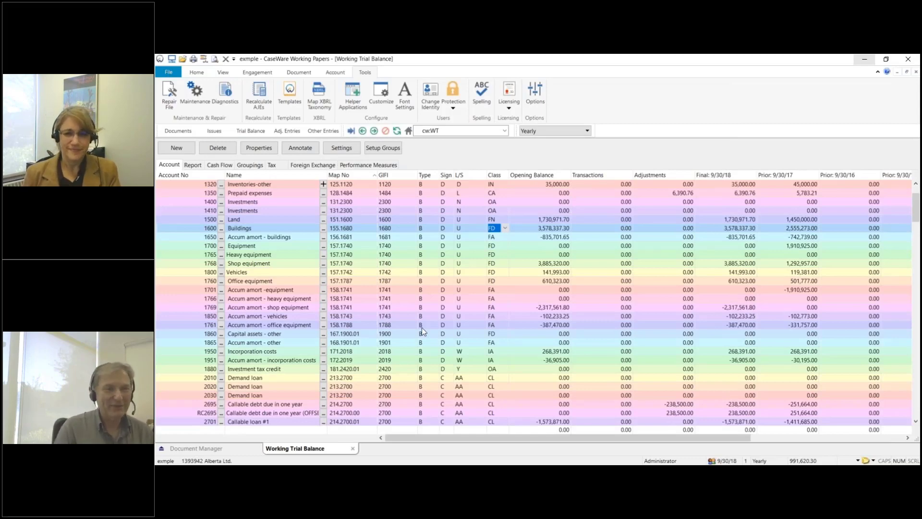
mouse_move(480, 163)
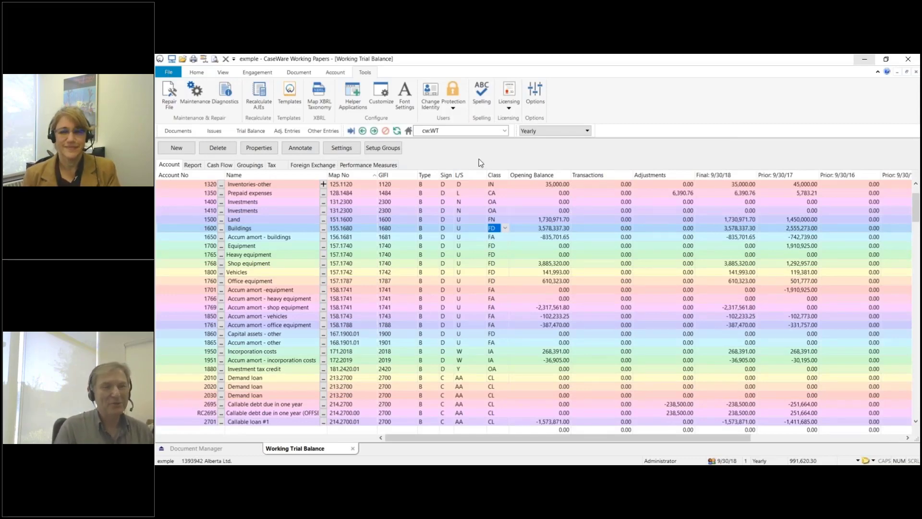
Set the colour scheme to Ledger Pad, then select the Accum amort - other row
left_click(534, 95)
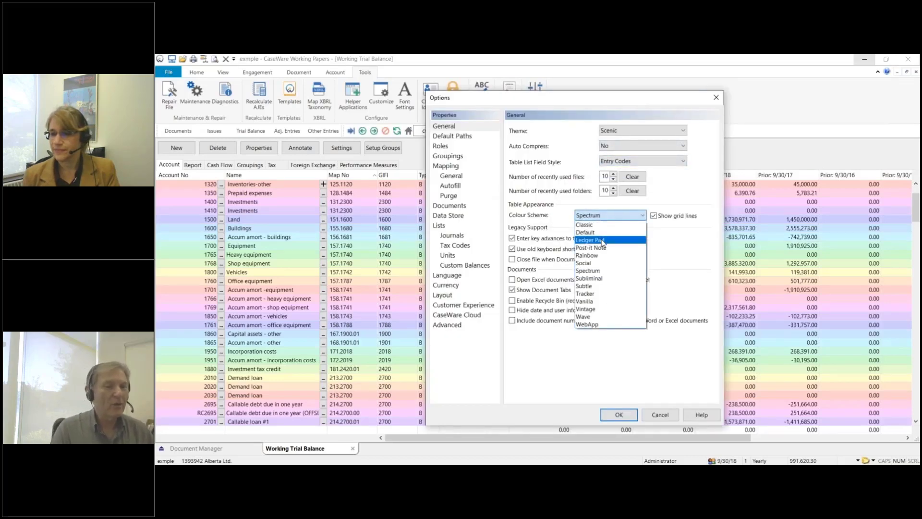
left_click(590, 240)
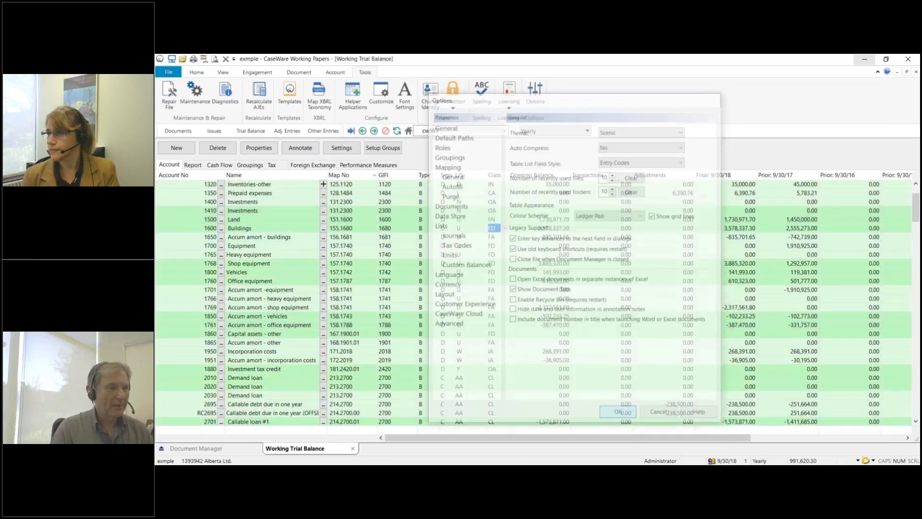
left_click(618, 411)
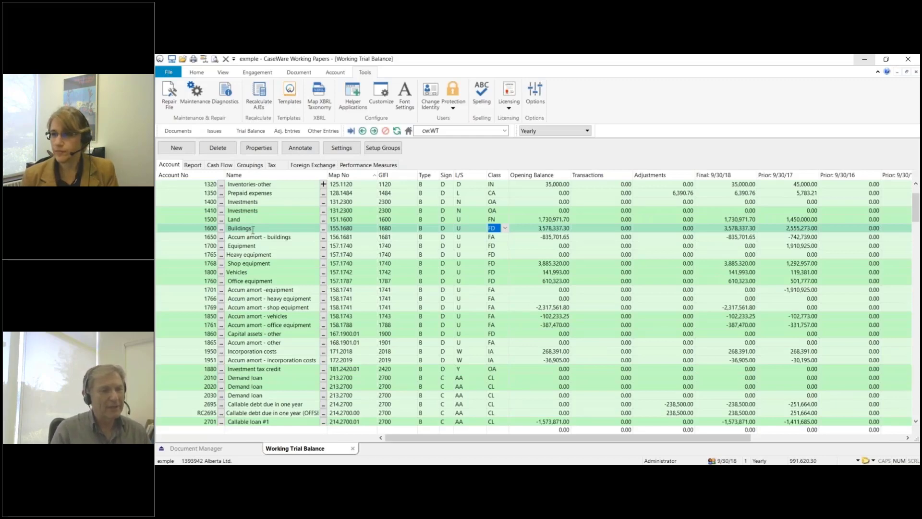
left_click(247, 263)
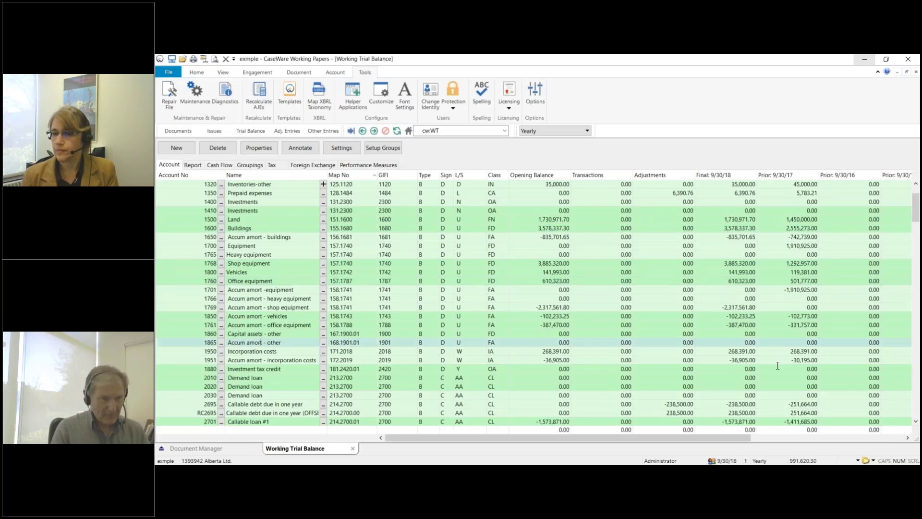
mouse_move(721, 354)
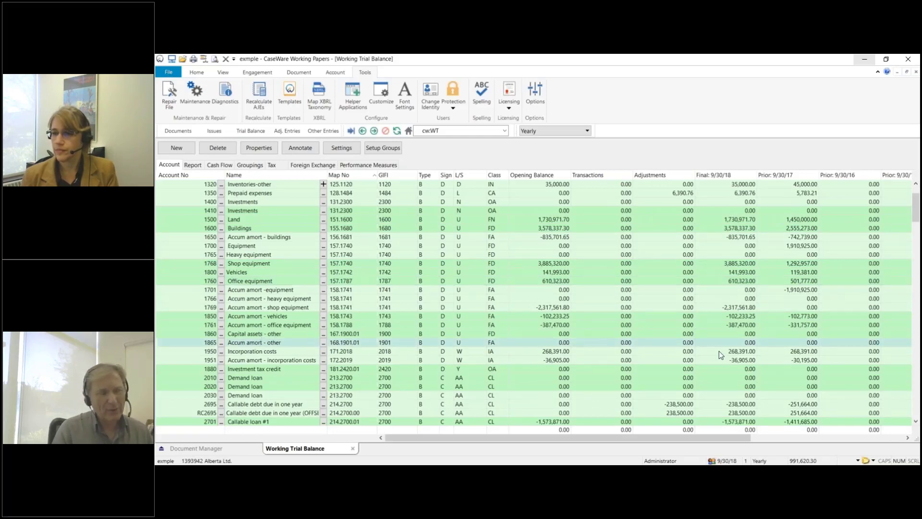
mouse_move(639, 406)
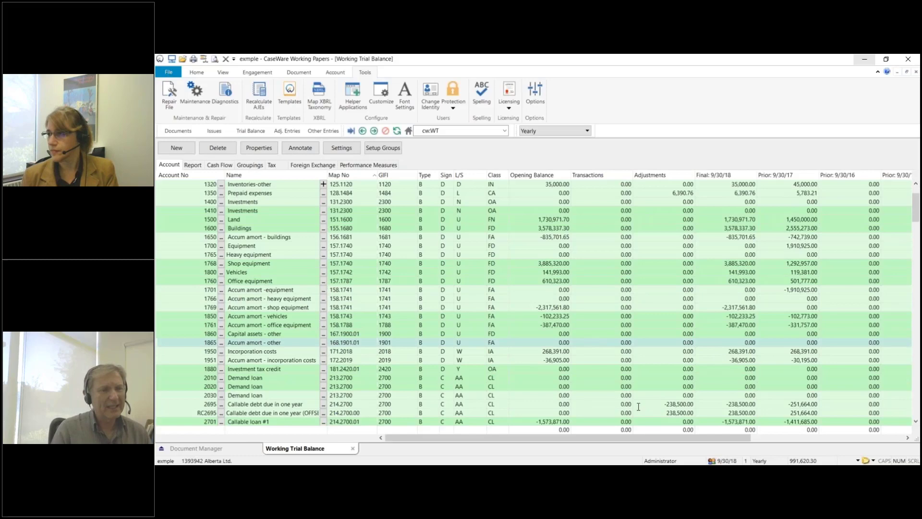
mouse_move(583, 348)
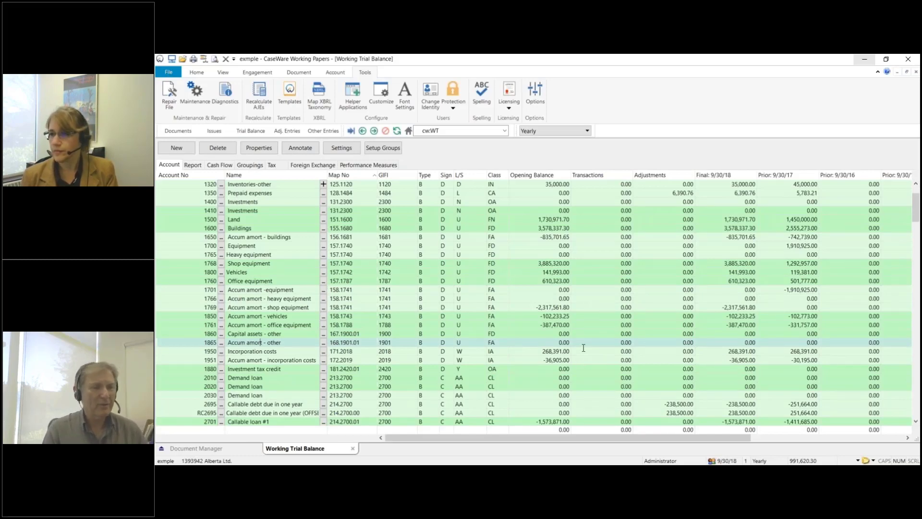
mouse_move(481, 354)
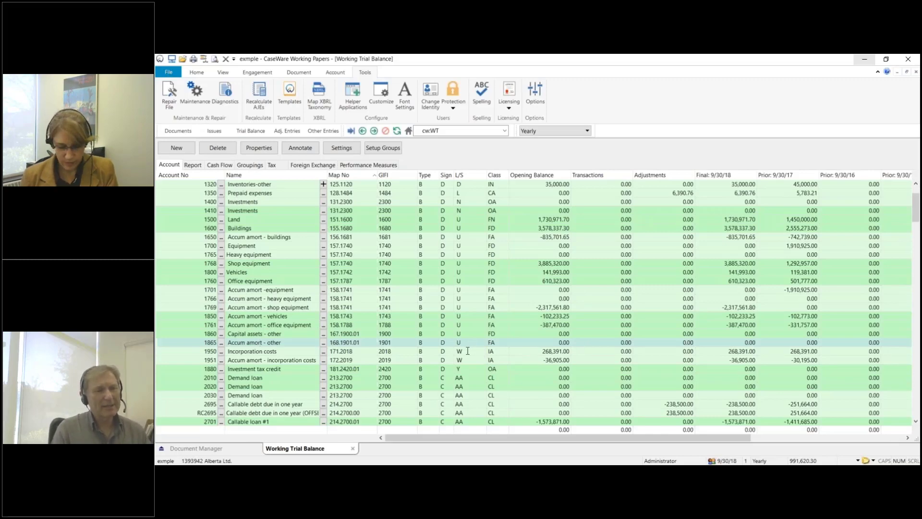
mouse_move(221, 239)
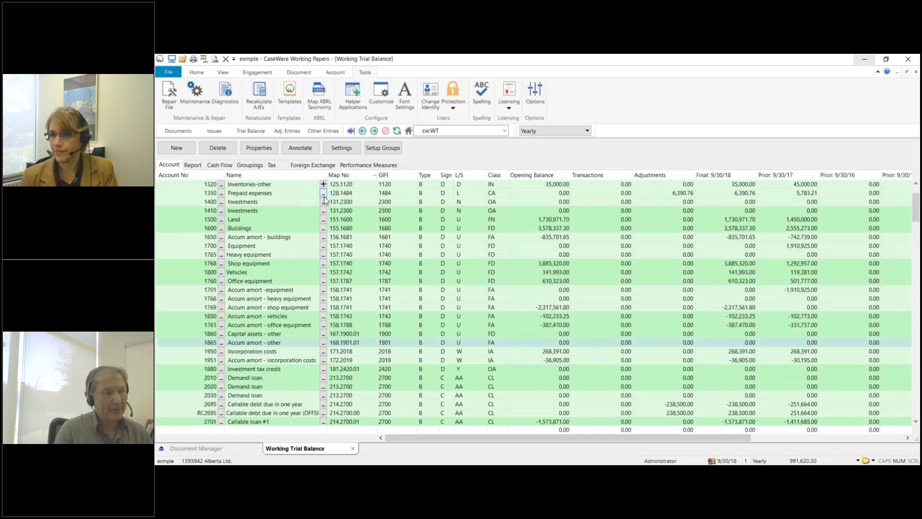
mouse_move(364, 181)
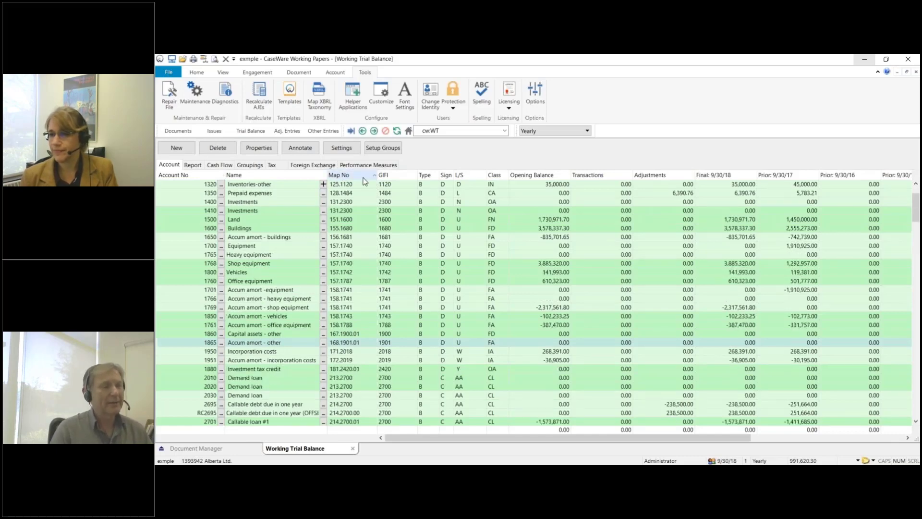
Try selecting map number and opening balance blocks, then sort by the Map No header
scroll("up", 3)
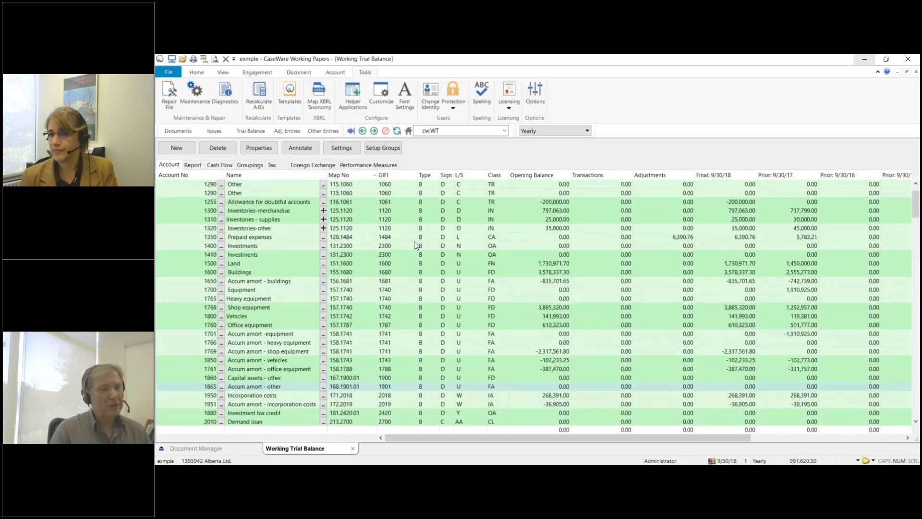
scroll("up", 3)
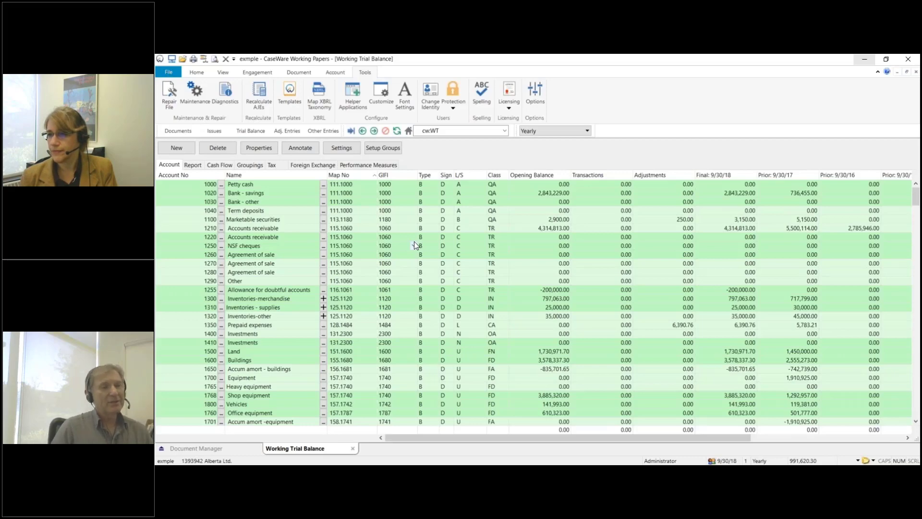
mouse_move(359, 186)
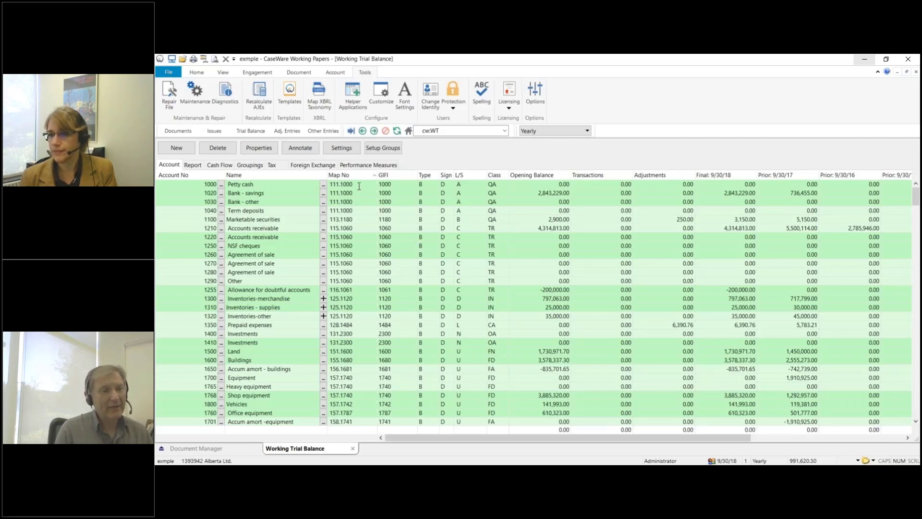
left_click_drag(341, 183, 340, 201)
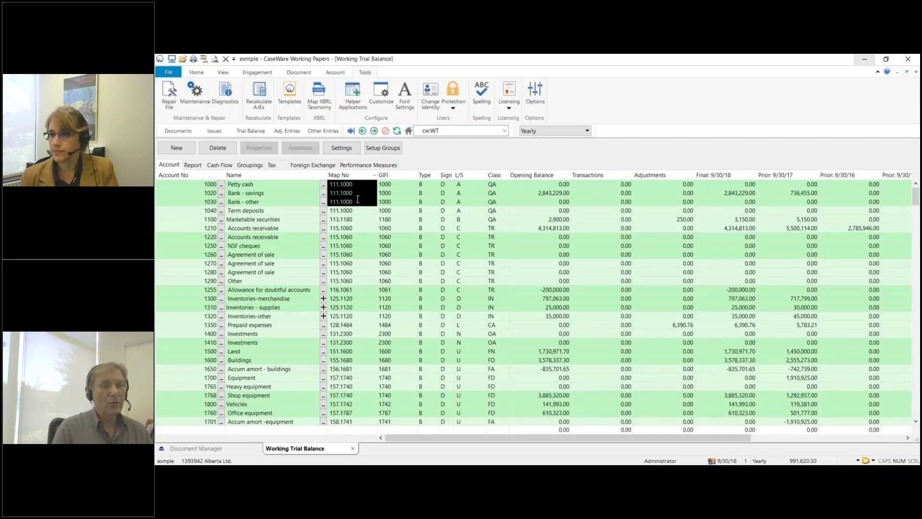
left_click(538, 193)
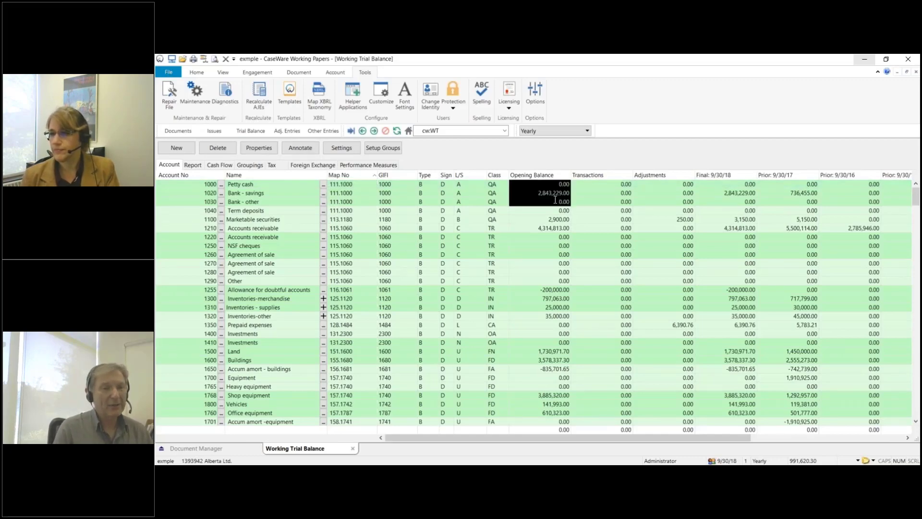
left_click(538, 210)
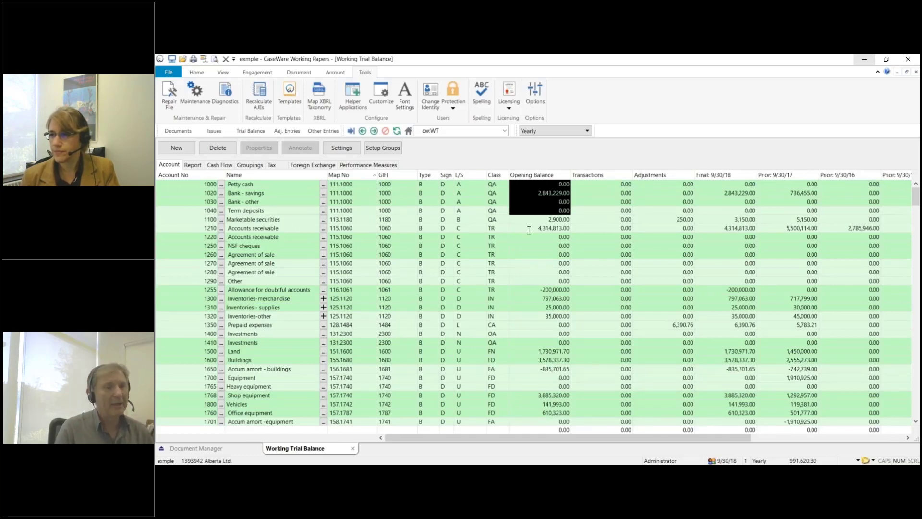
left_click(363, 202)
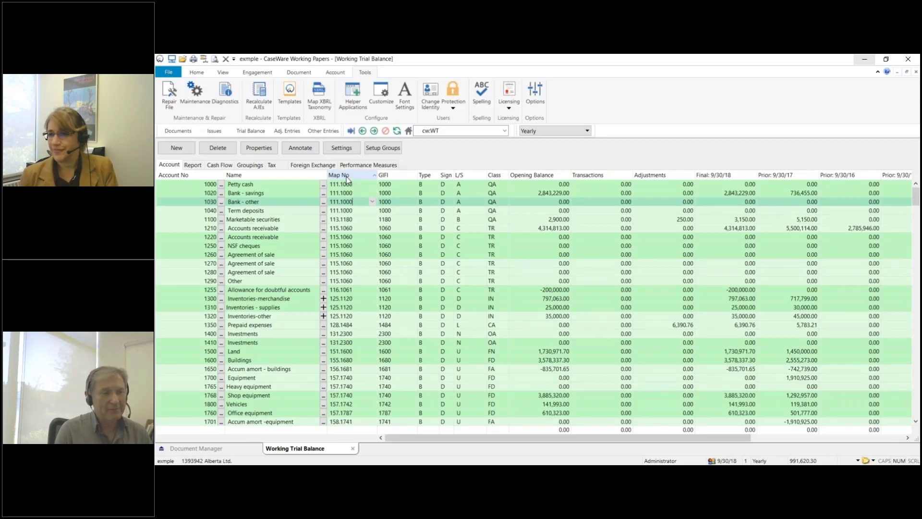
left_click(345, 175)
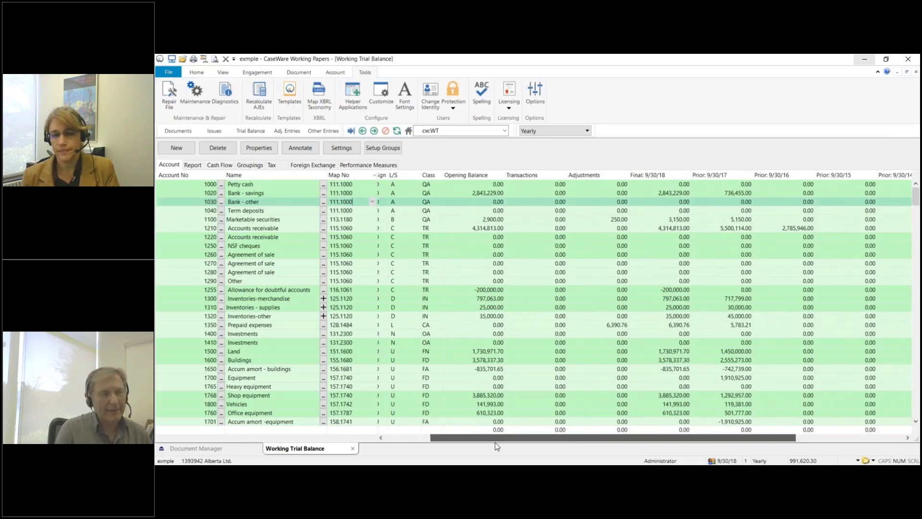
scroll("left", 3)
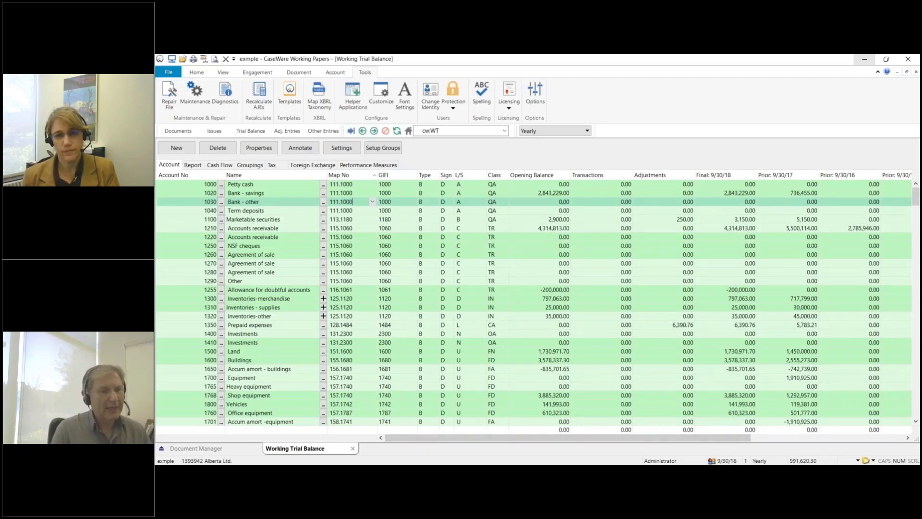
mouse_move(416, 264)
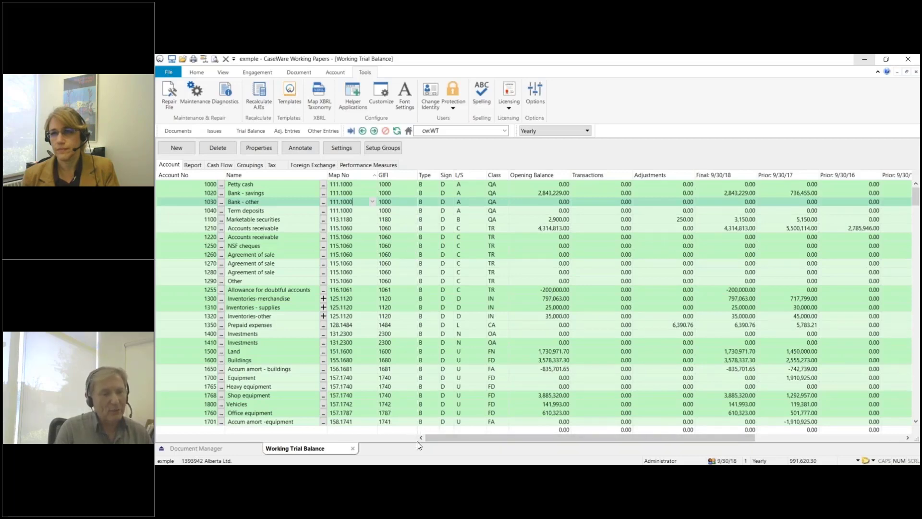
mouse_move(425, 427)
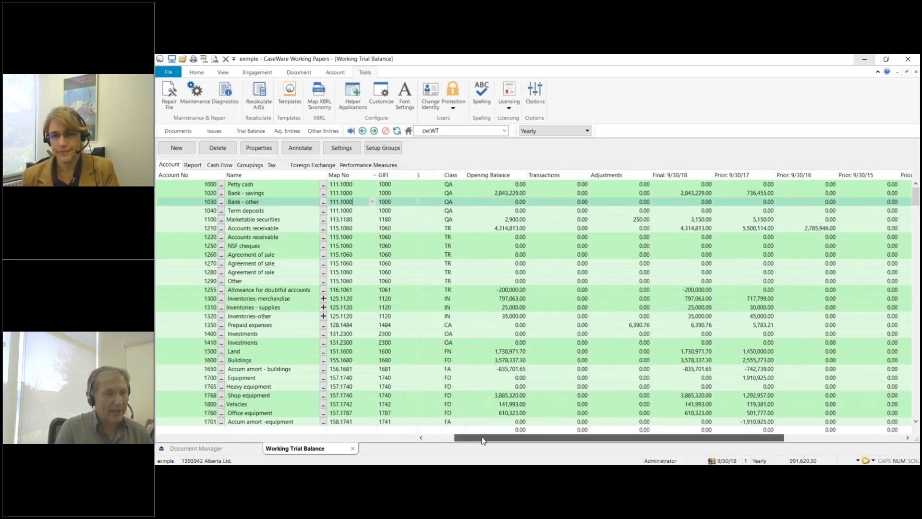
scroll("right", 3)
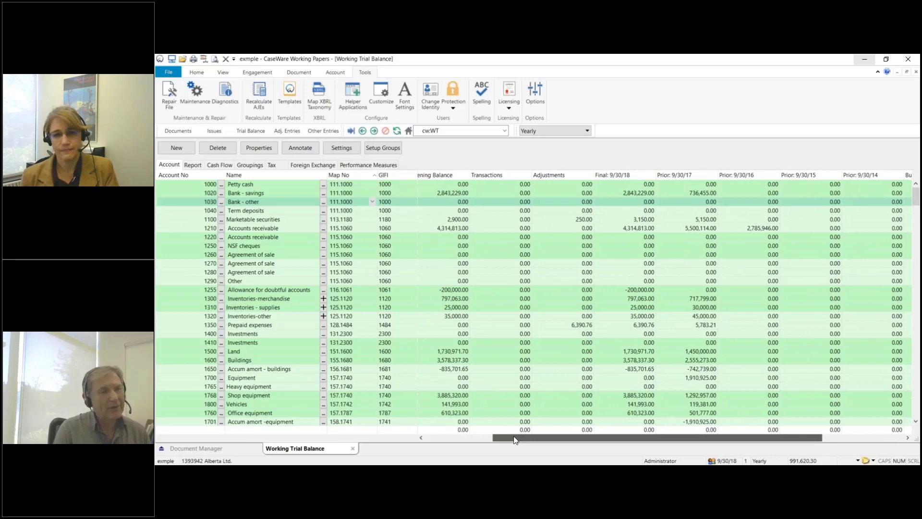
scroll("left", 3)
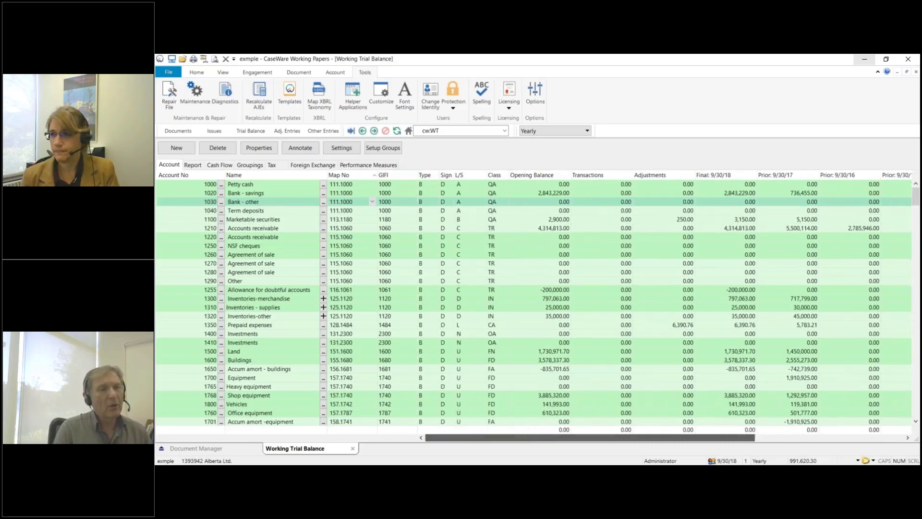
Turn Fold off and scroll right to reveal the budget, annotation and tax code columns
left_click(222, 72)
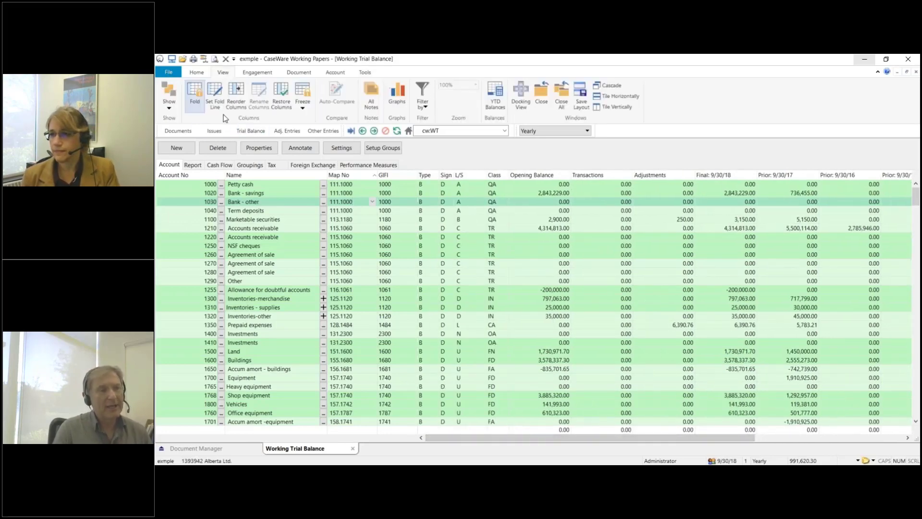
mouse_move(195, 94)
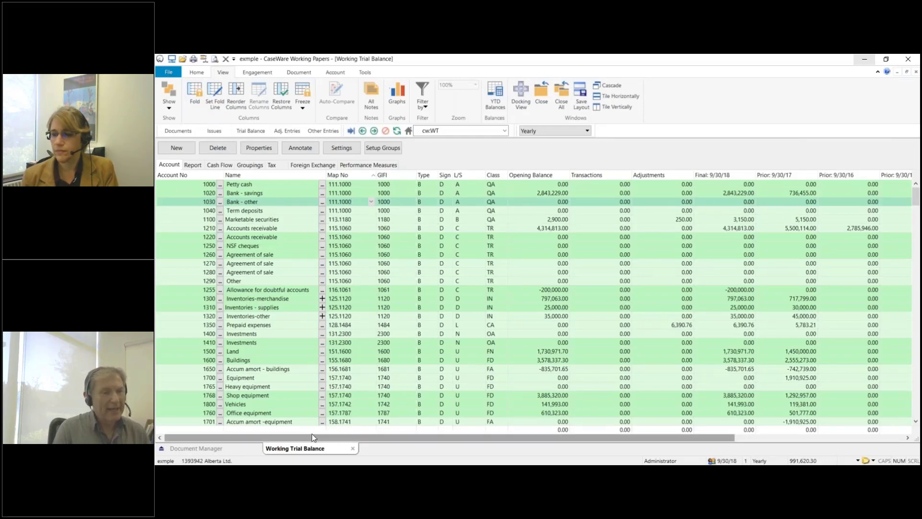
scroll("right", 3)
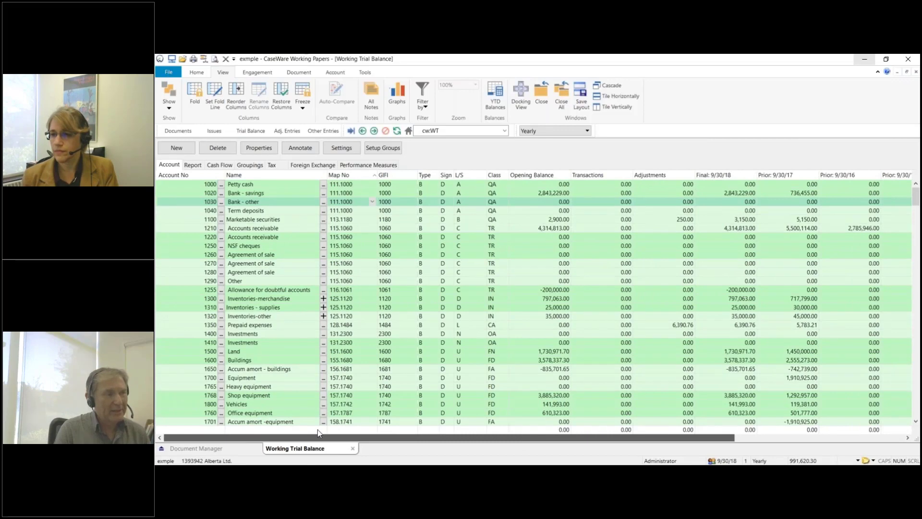
scroll("right", 3)
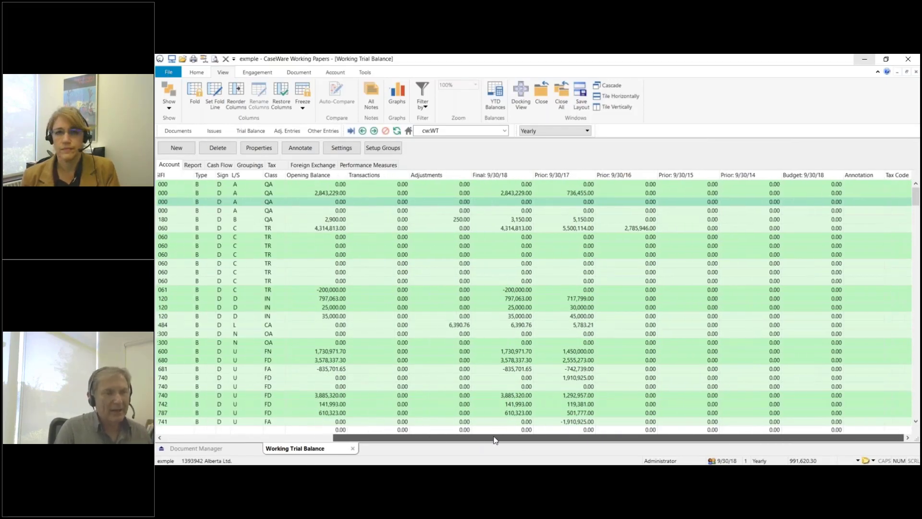